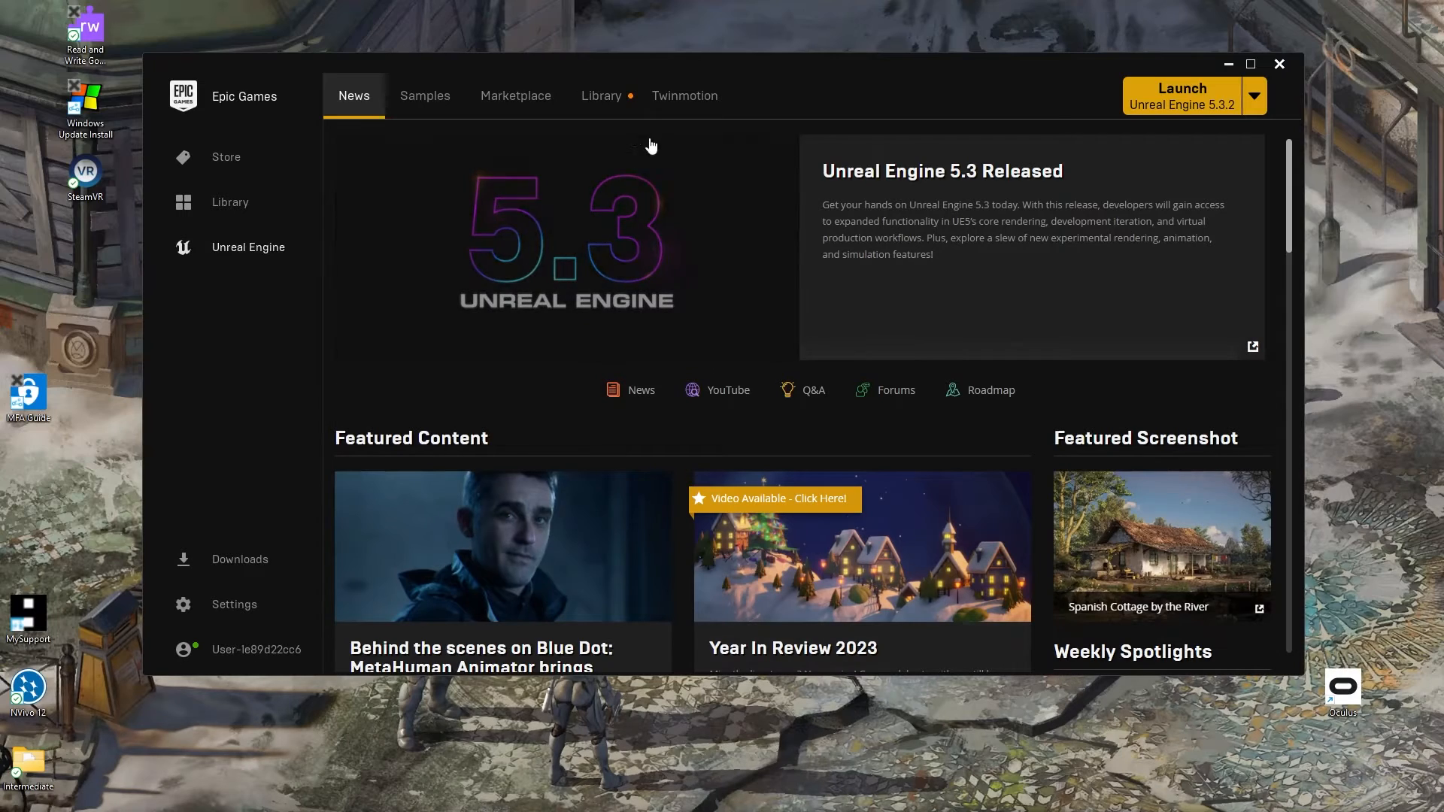
Step: Show the Unreal Engine Library listing installed engine versions and saved projects
click(599, 95)
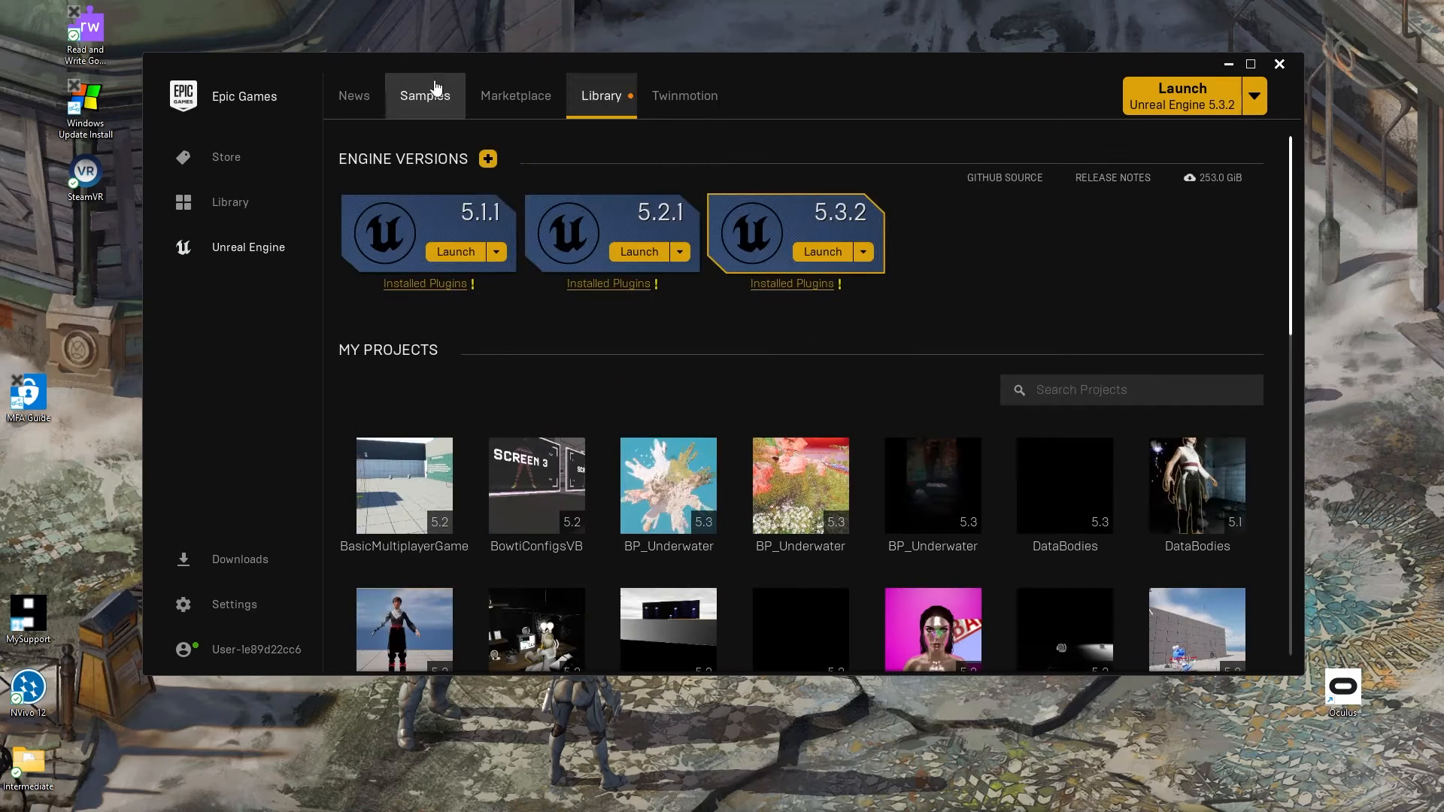
mouse_move(353, 96)
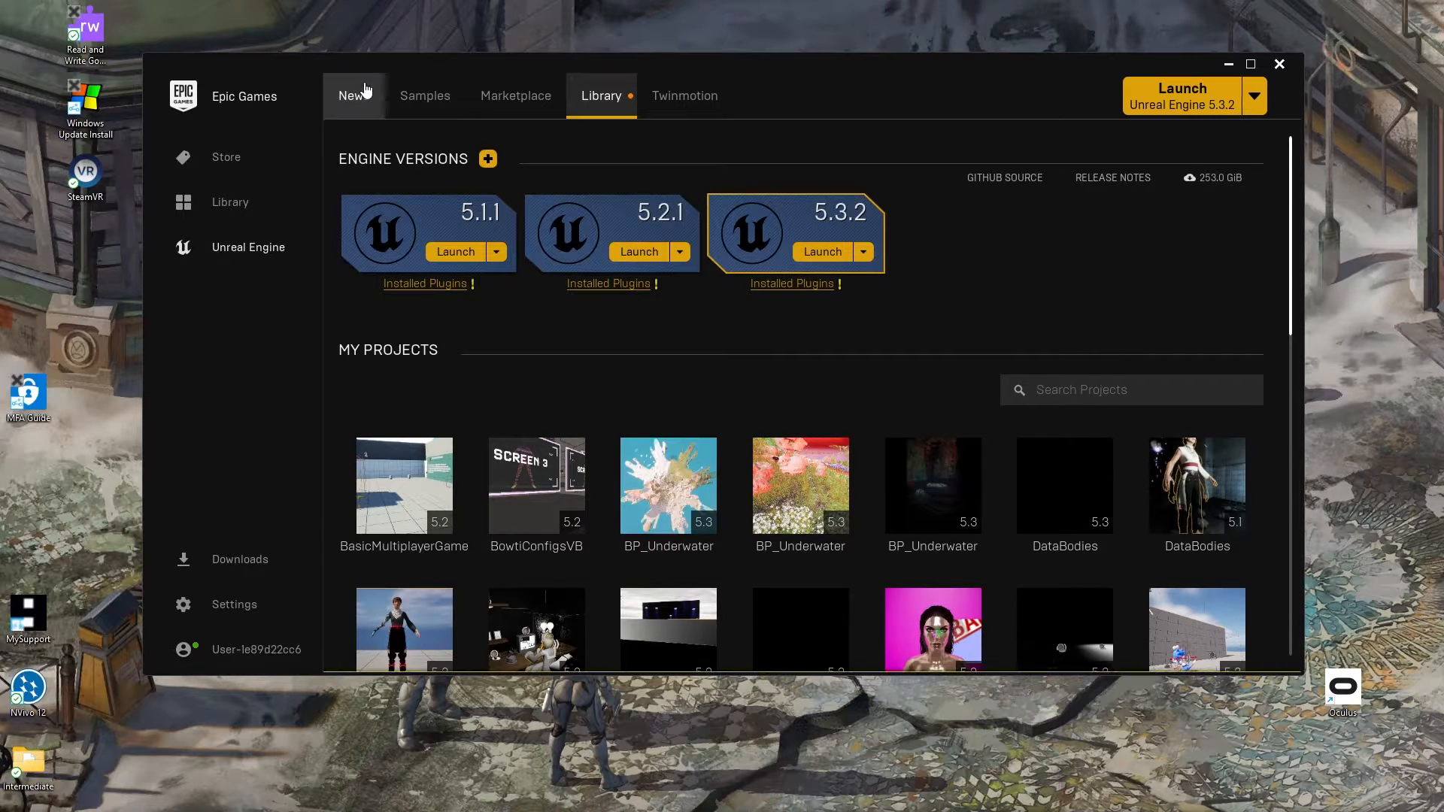
click(353, 95)
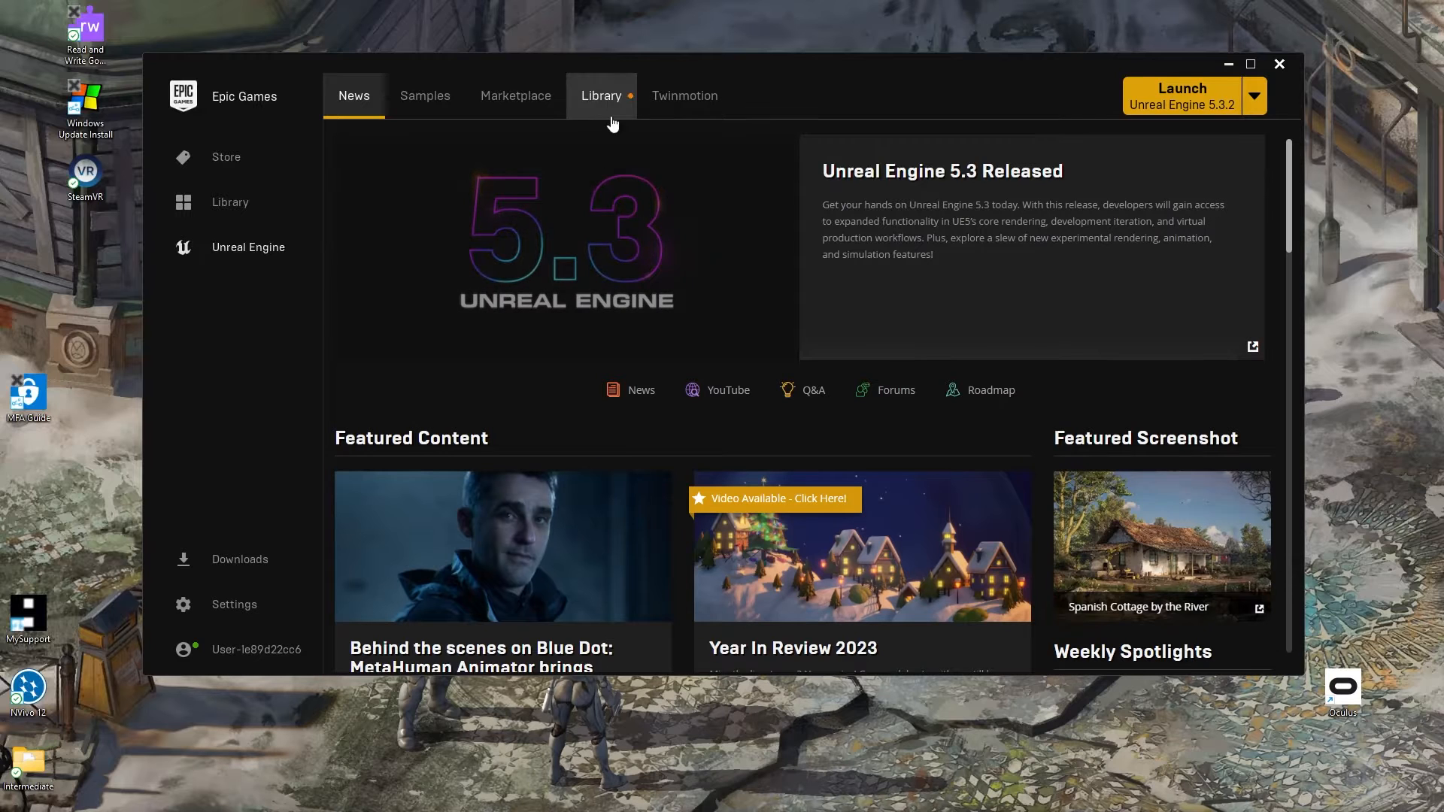
click(600, 96)
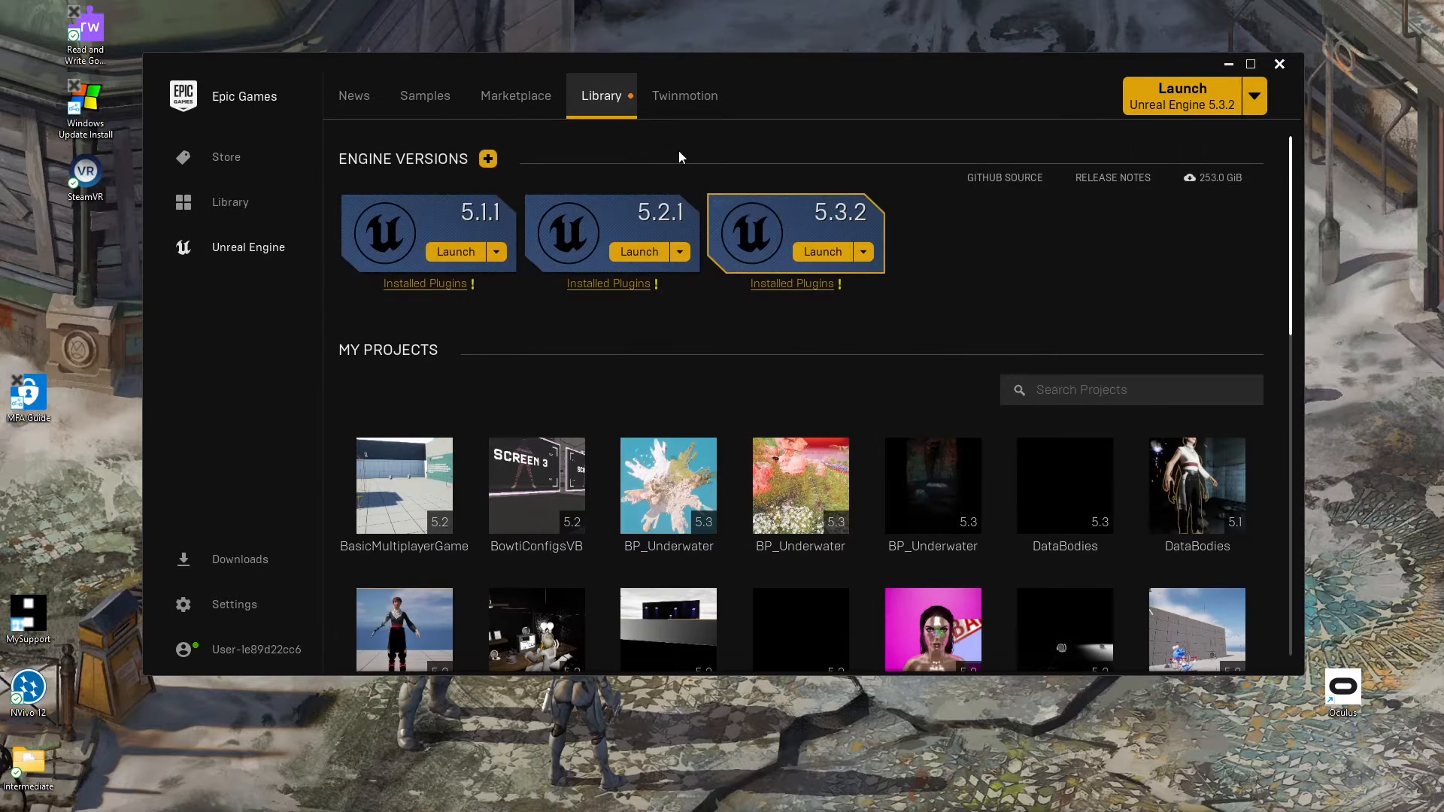
click(822, 251)
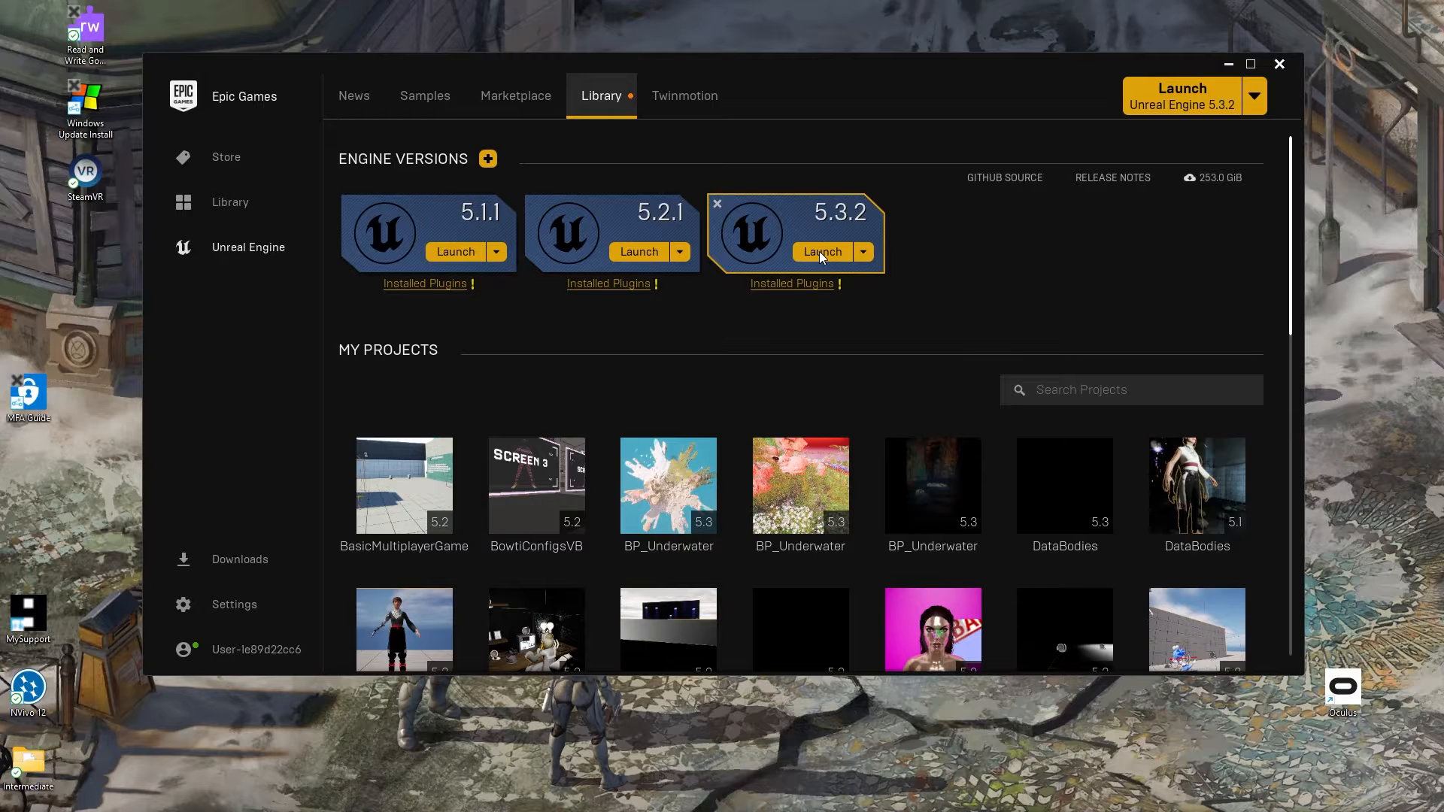
Step: Launch Unreal 5.3.2 and create a blank project named VTuberTutorial
click(821, 252)
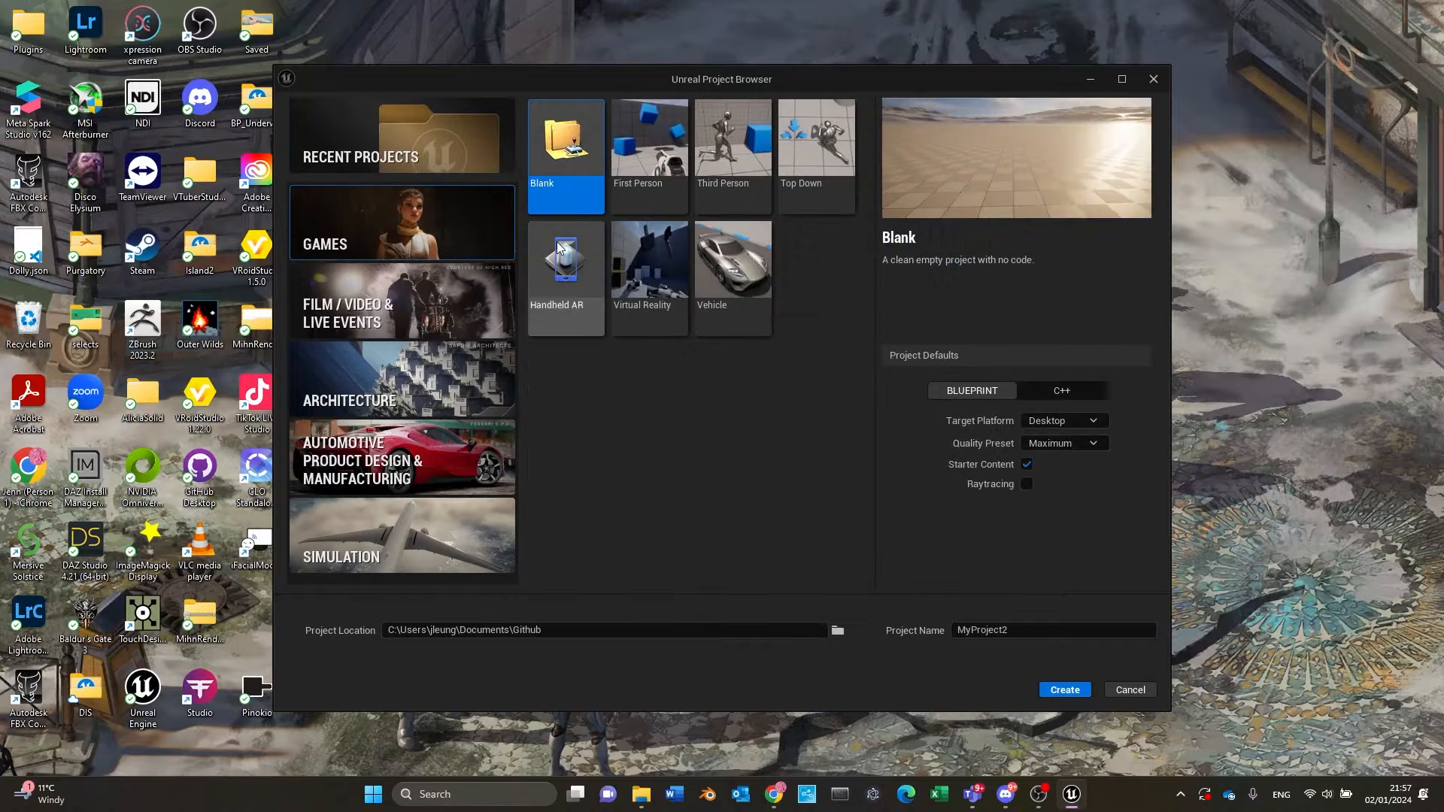
text(VTuber)
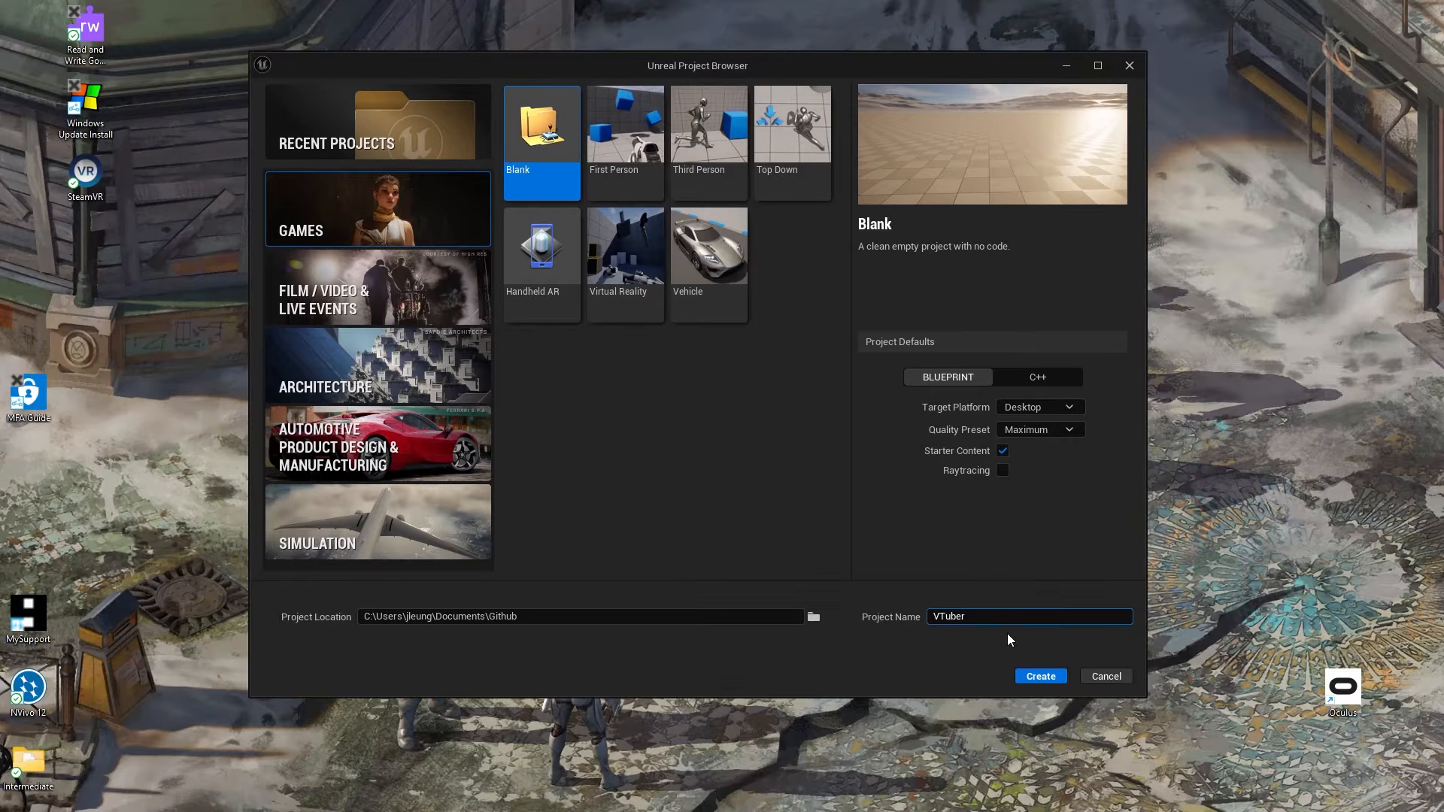
text(Tutor)
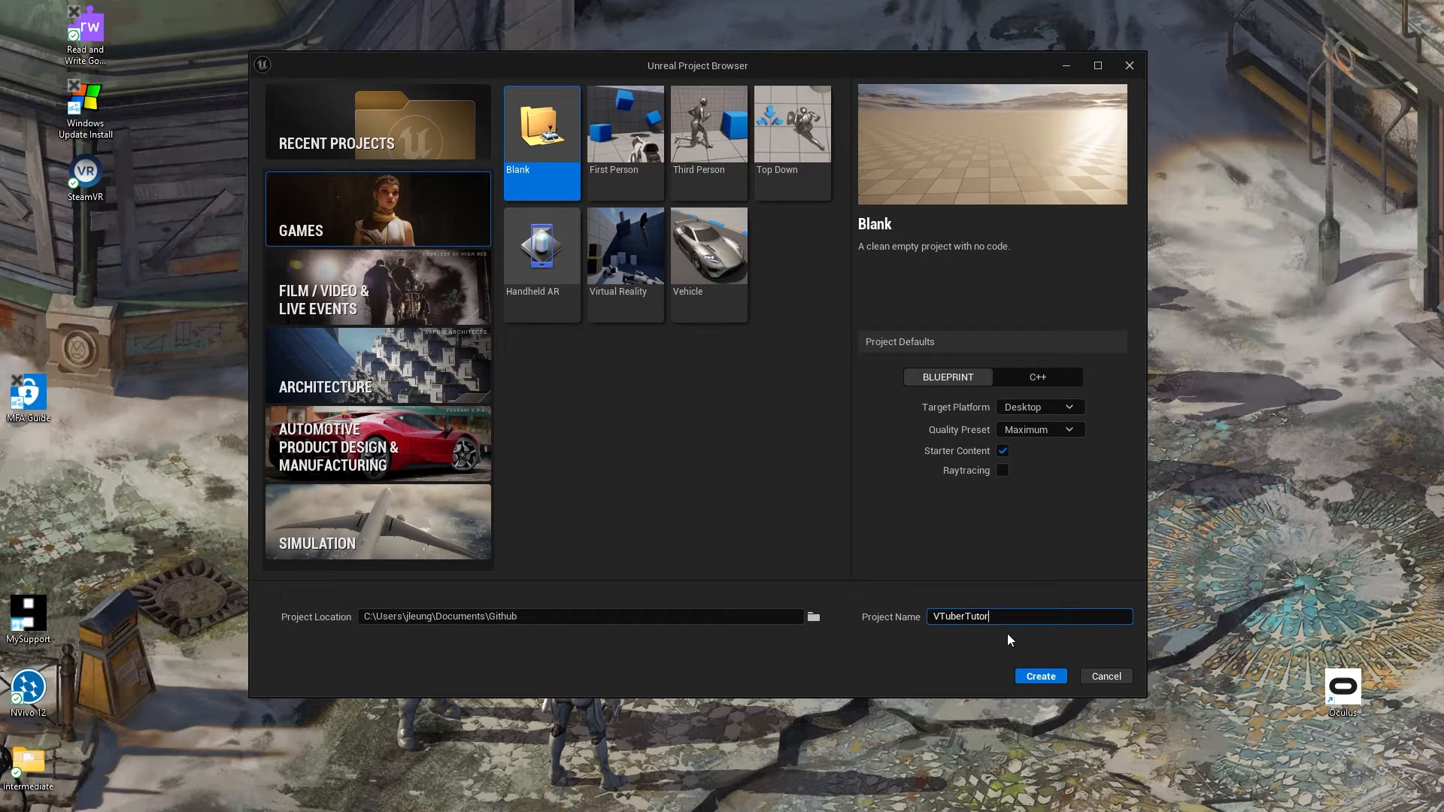
text(ial)
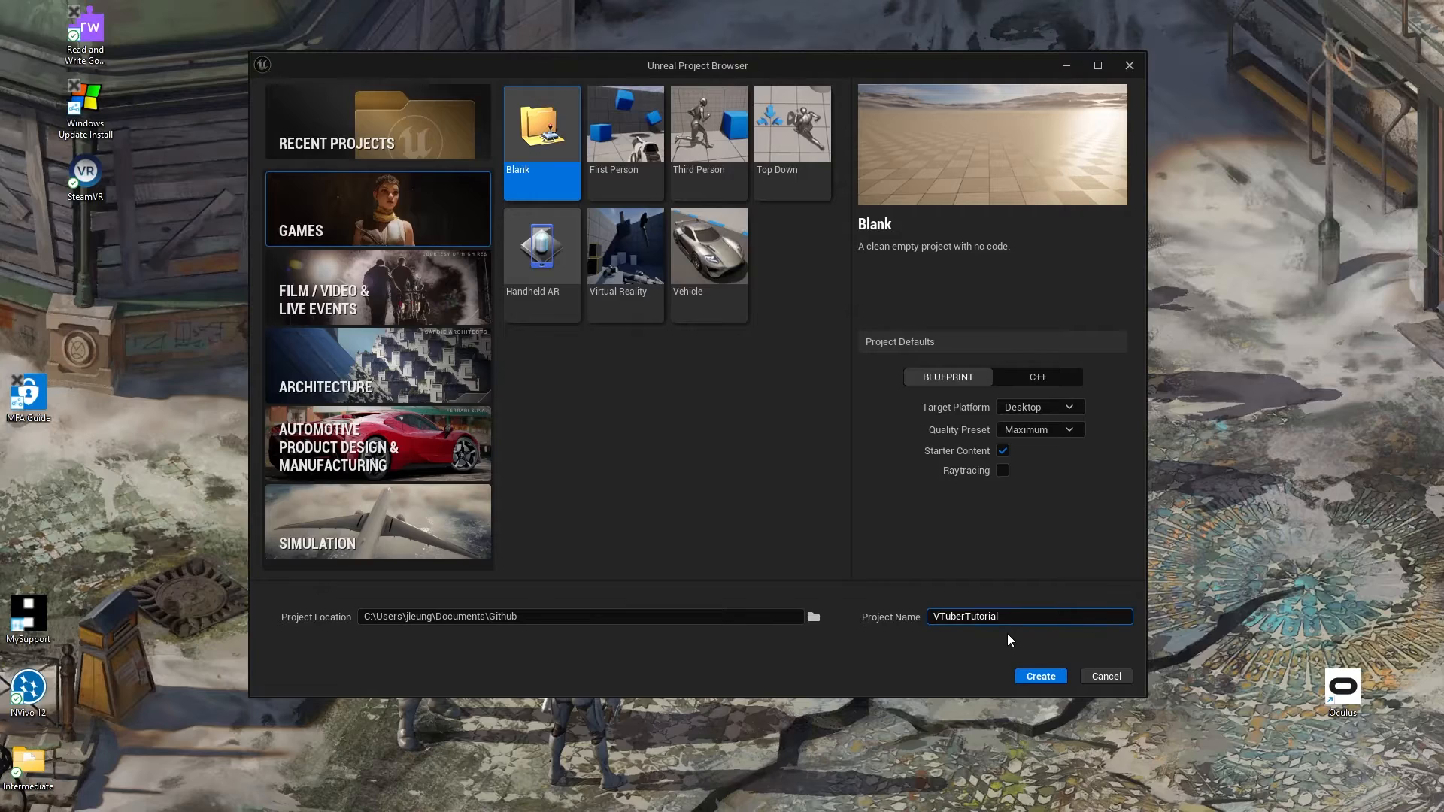
click(1040, 677)
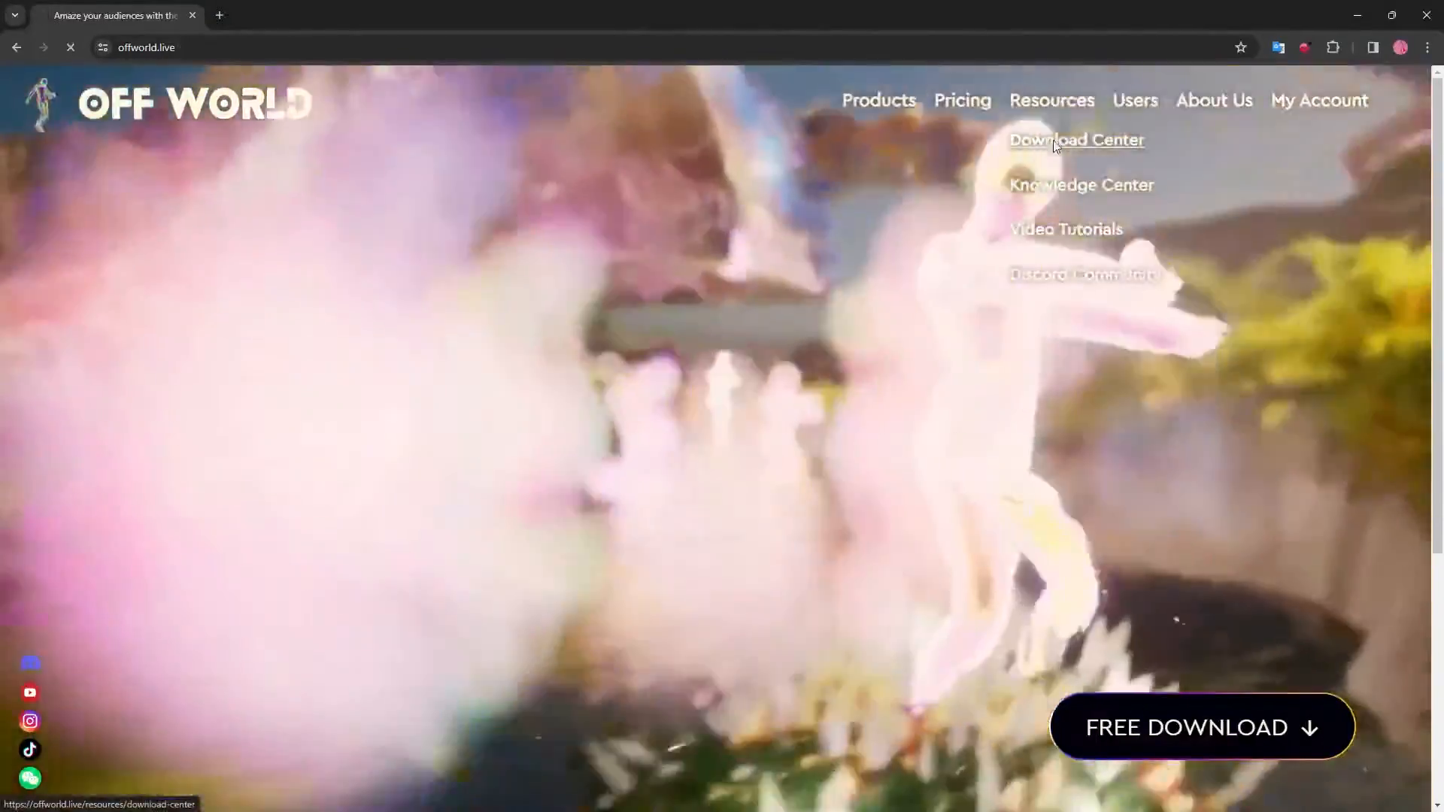
Step: Choose the Unreal 5.3 toolkit v0.215.0 as a zip in Download Center and sign in with Google
click(1075, 140)
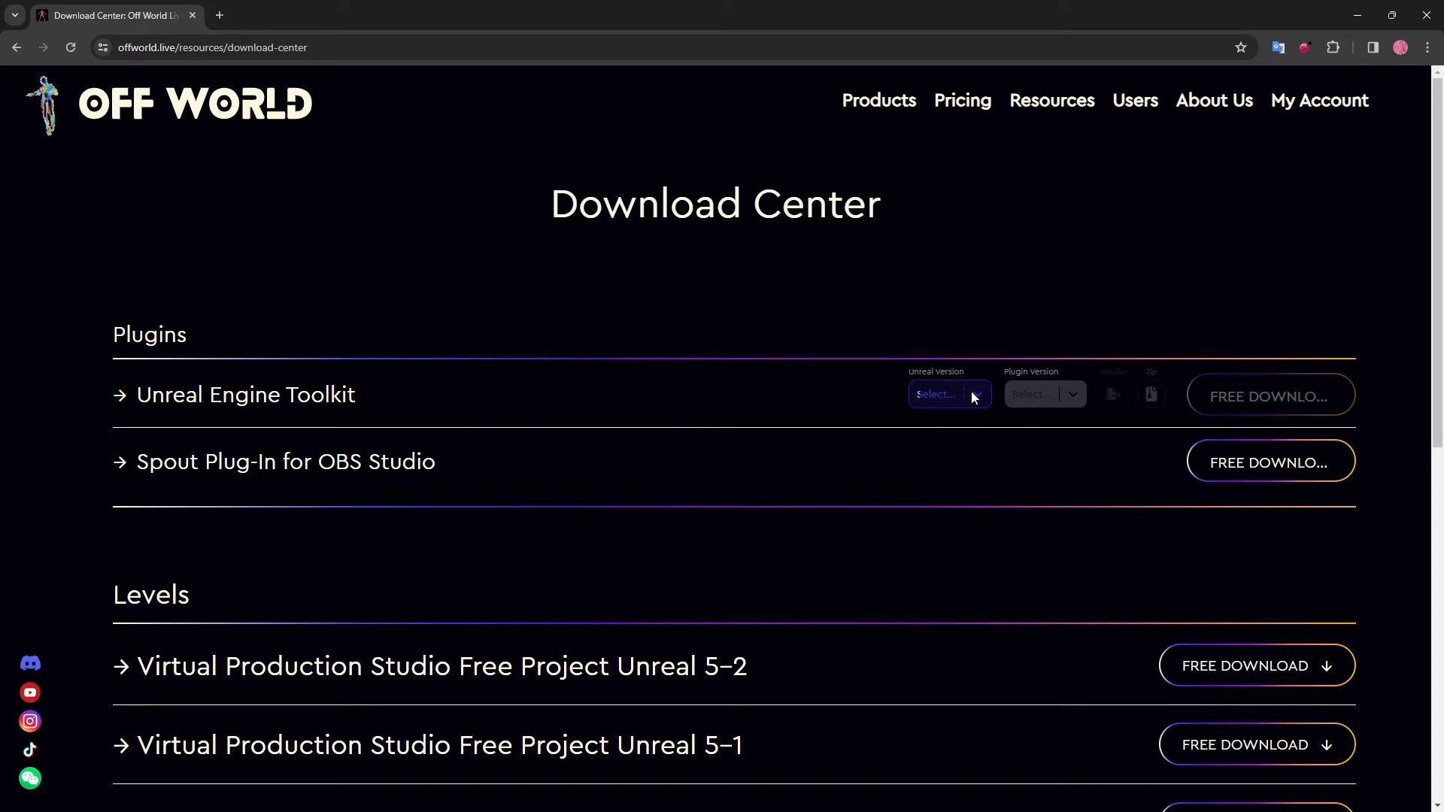
click(1044, 394)
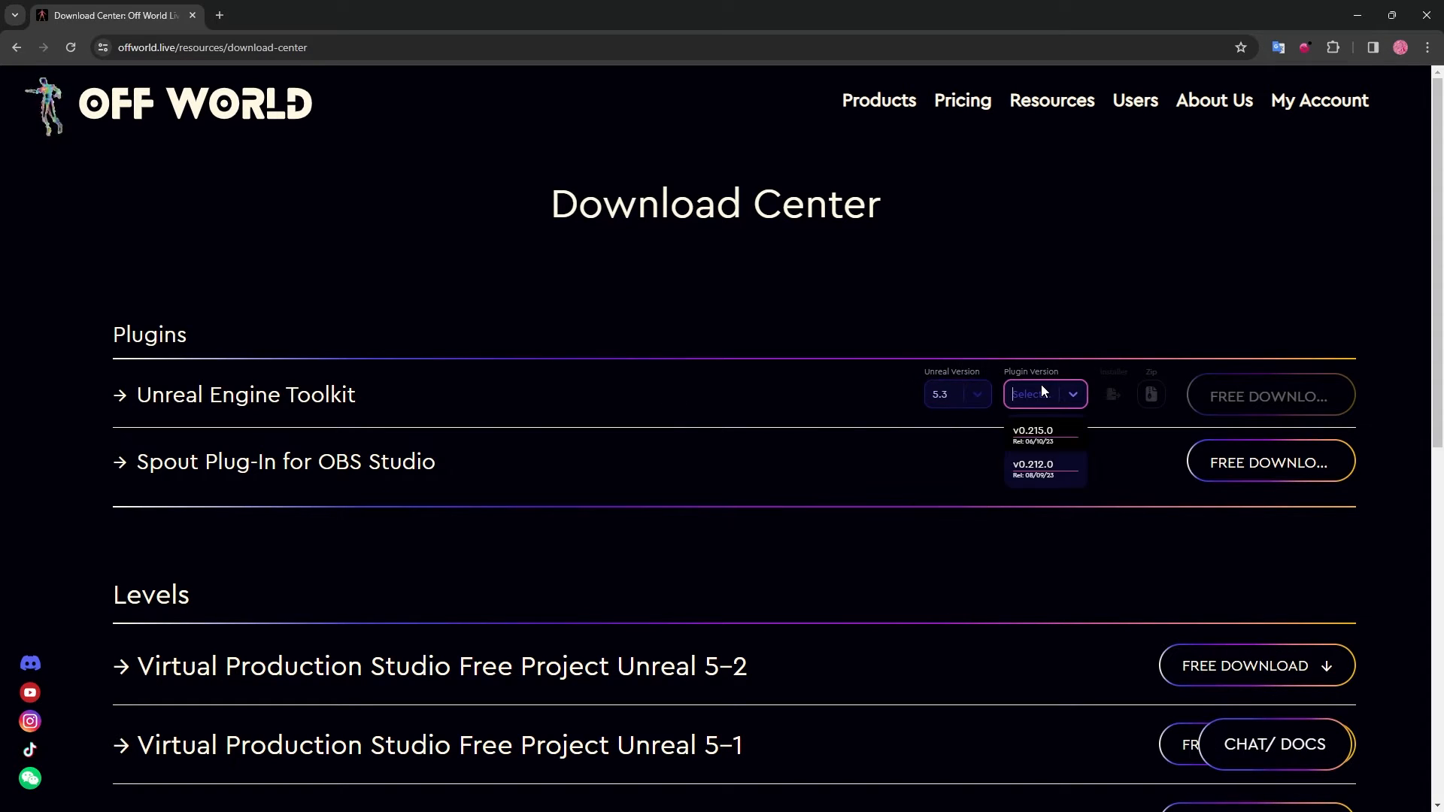
click(1033, 435)
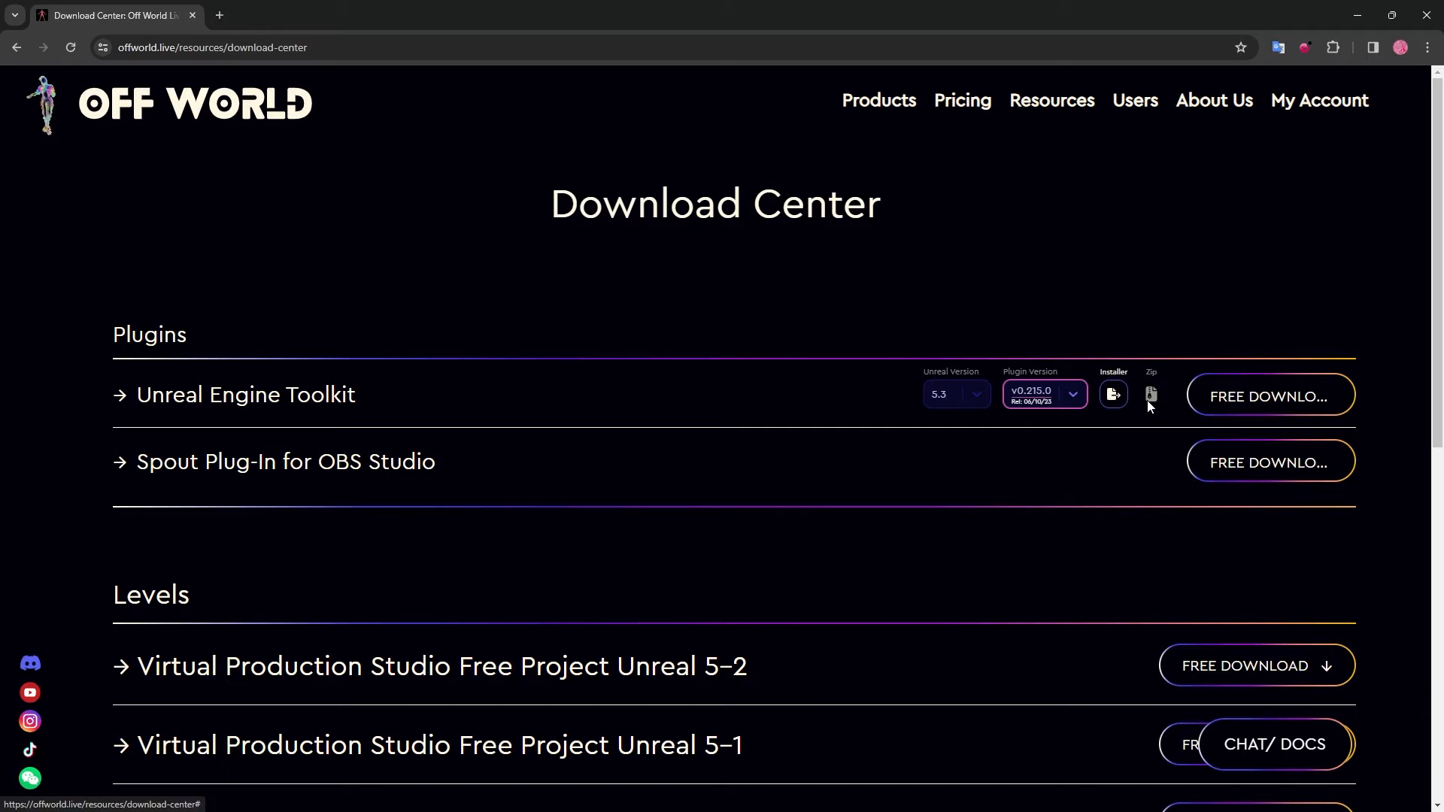
click(1149, 394)
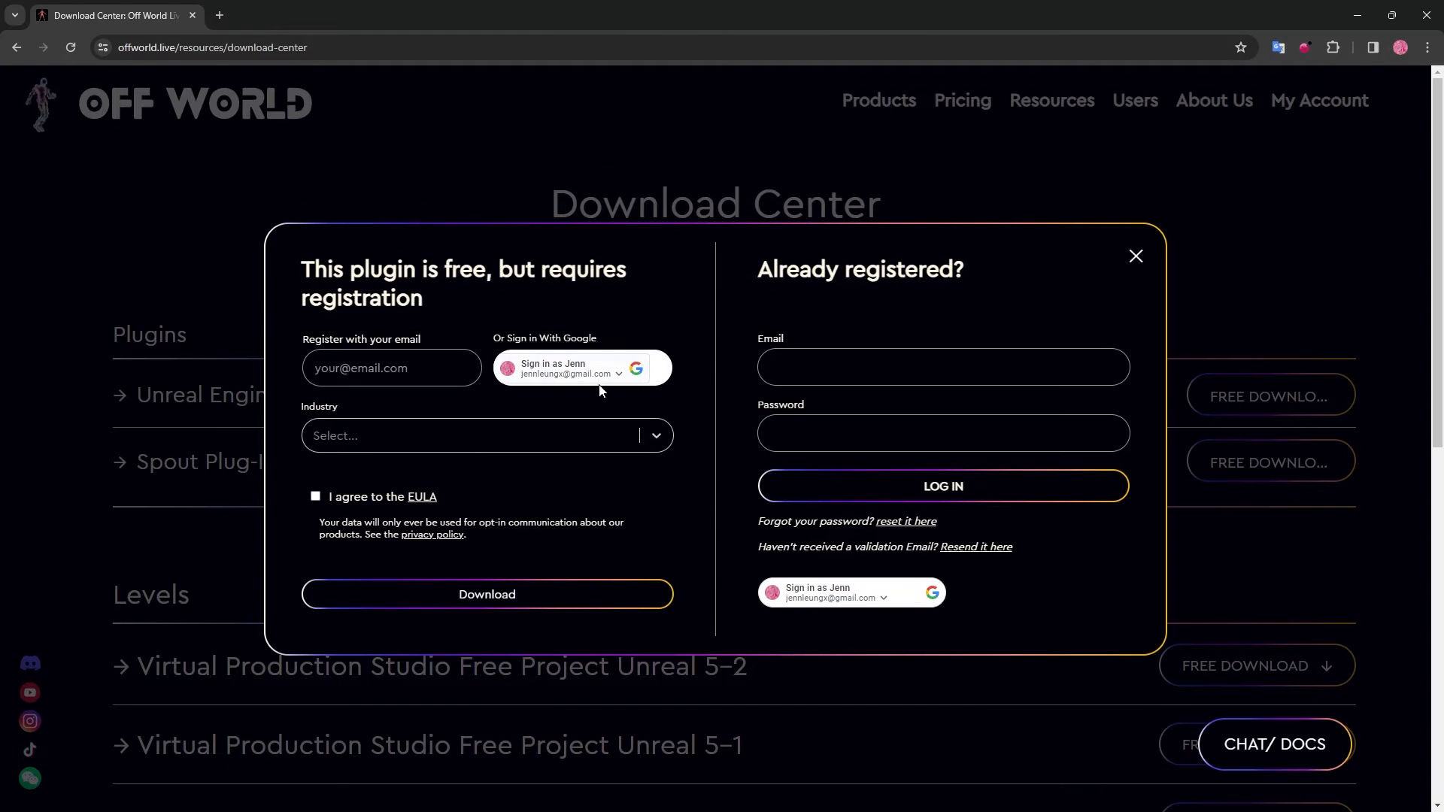
click(580, 369)
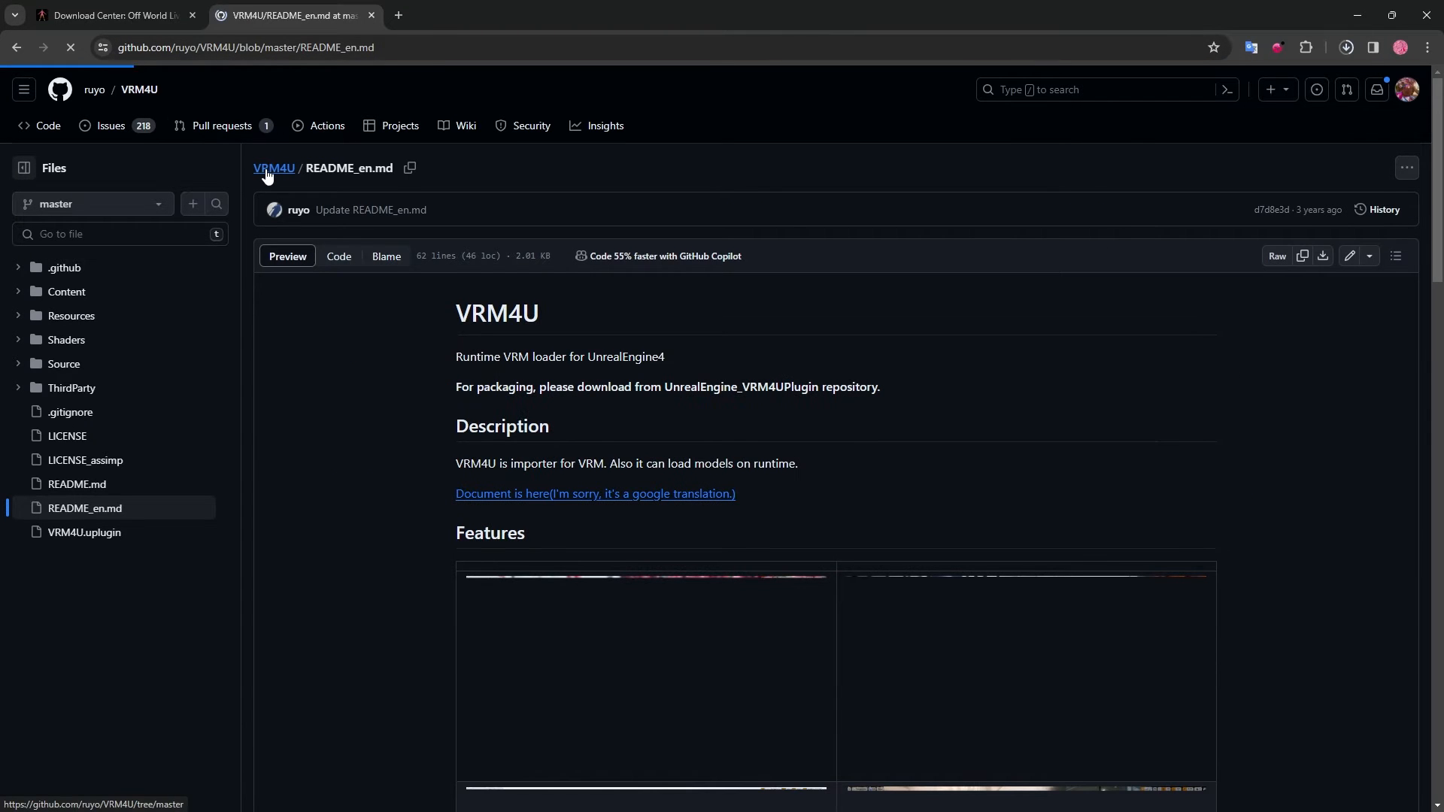
Step: From the VRM4U repo's 20231126 release, download VRM4U_5_3_20231126.zip
click(274, 169)
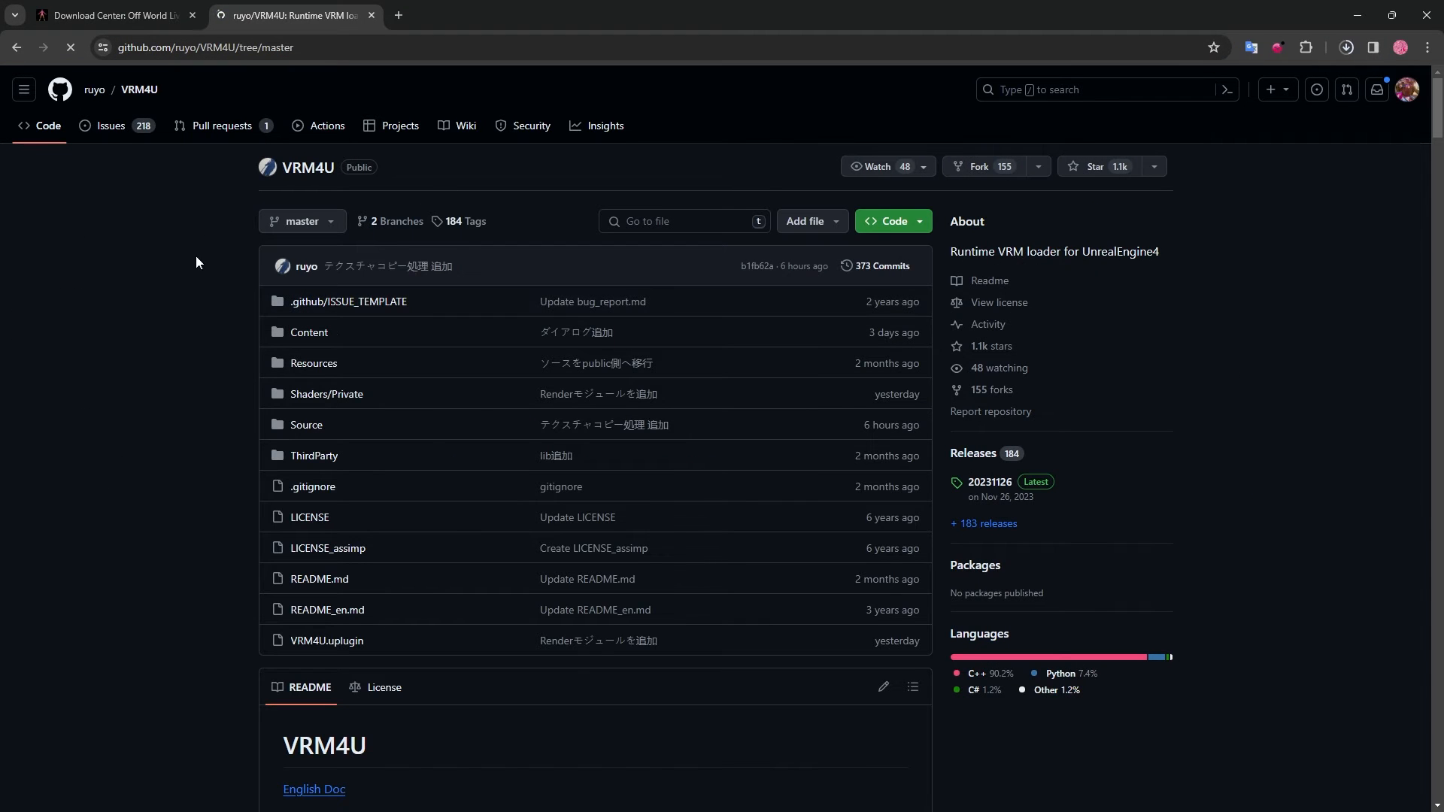
mouse_move(1386, 394)
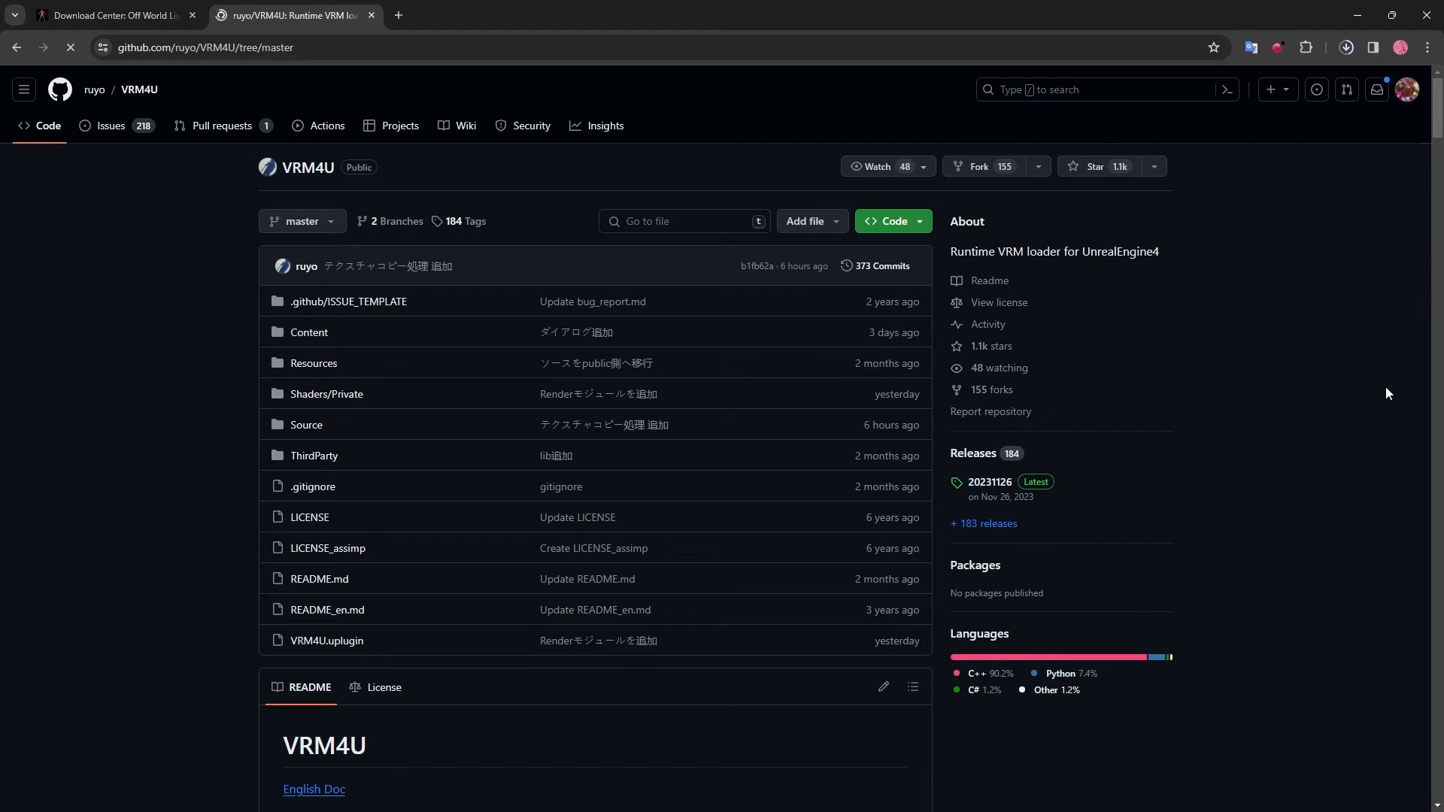
scroll(down, 3)
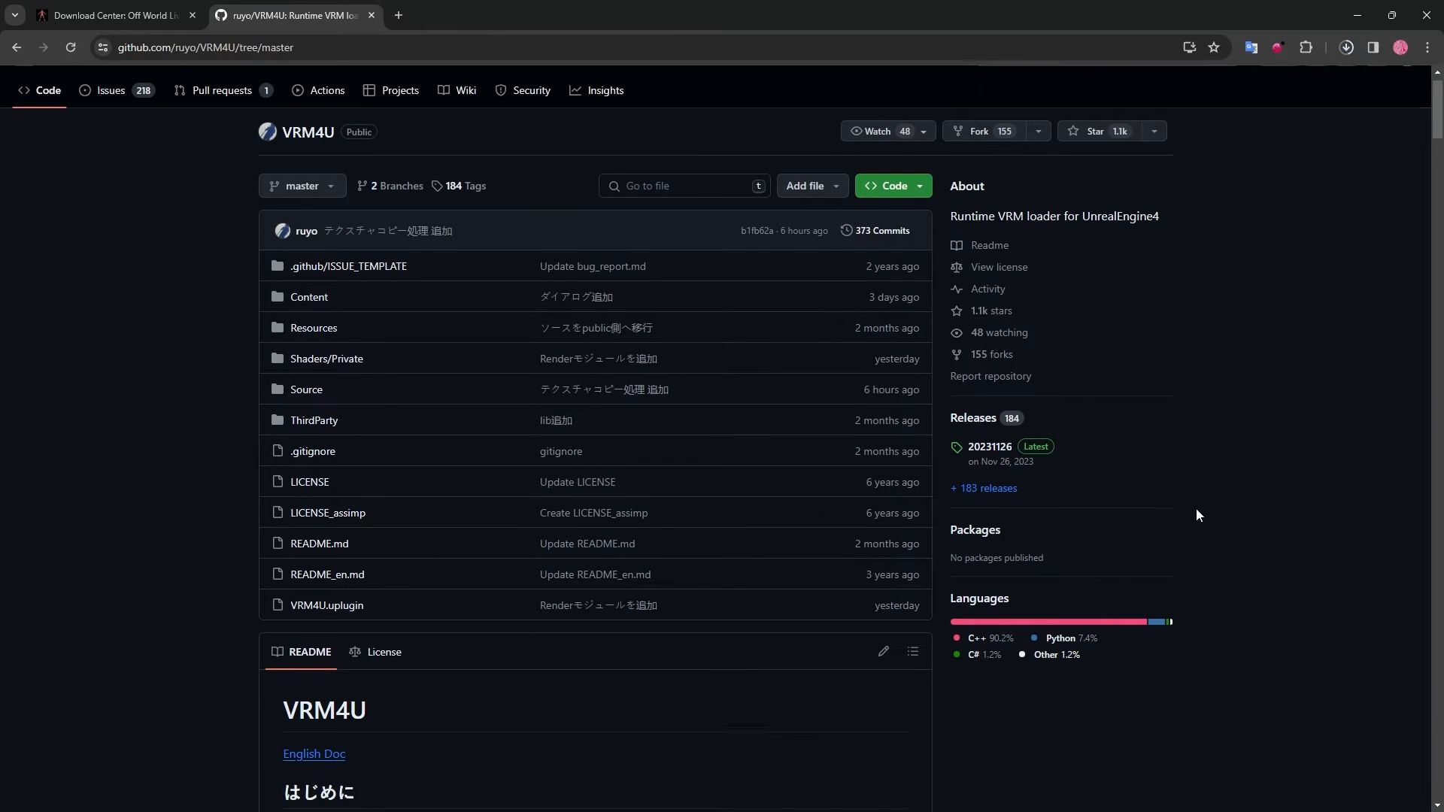
click(989, 448)
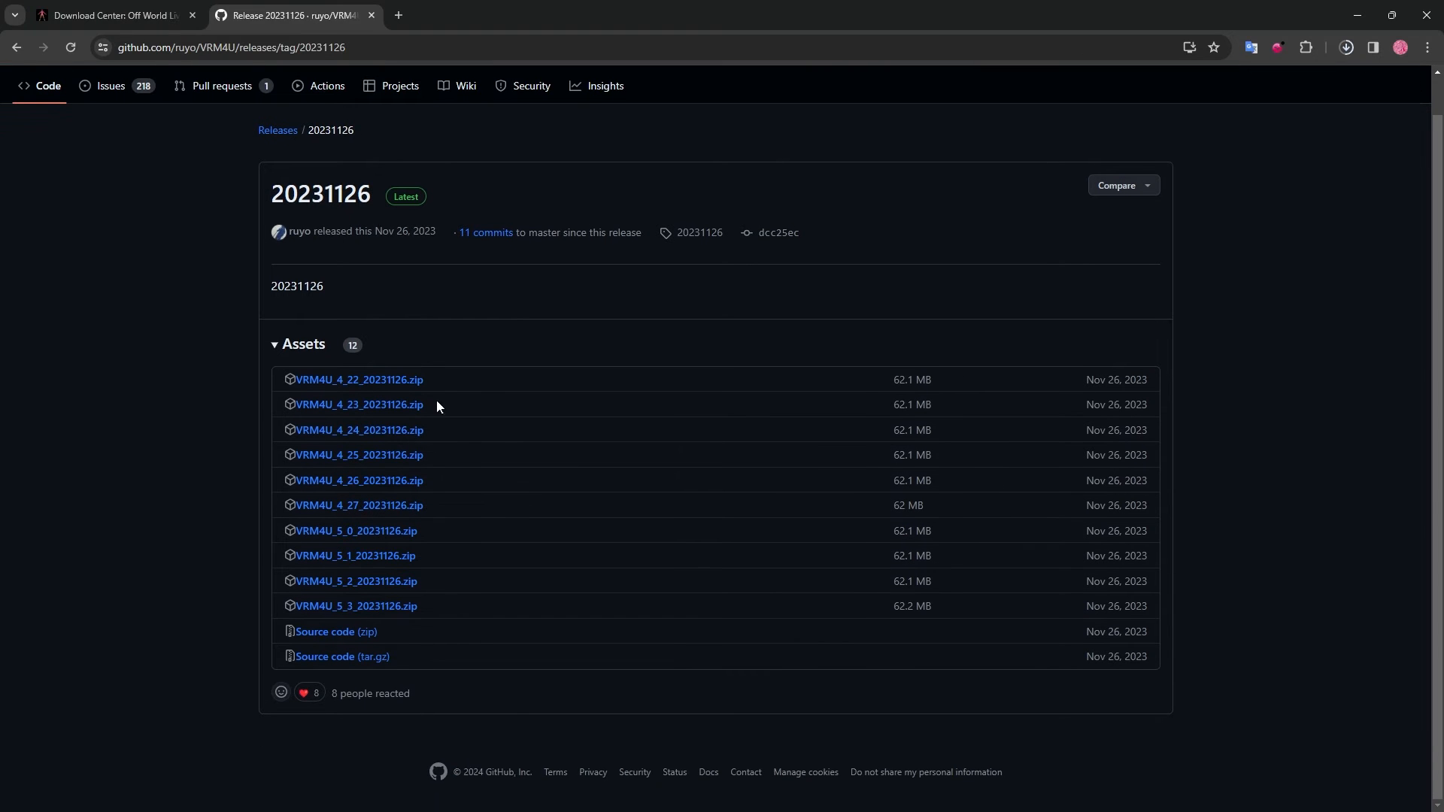
mouse_move(356, 606)
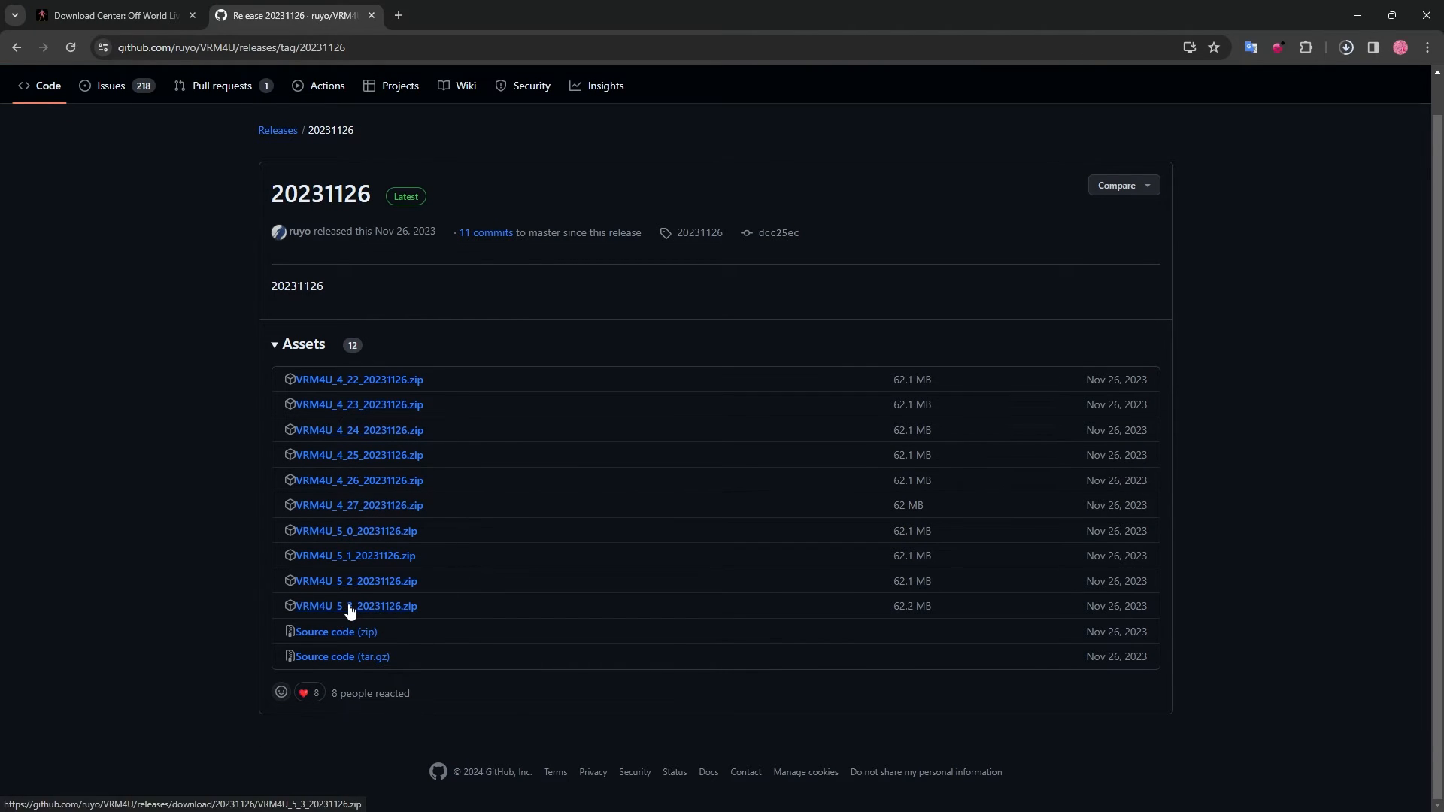
click(356, 606)
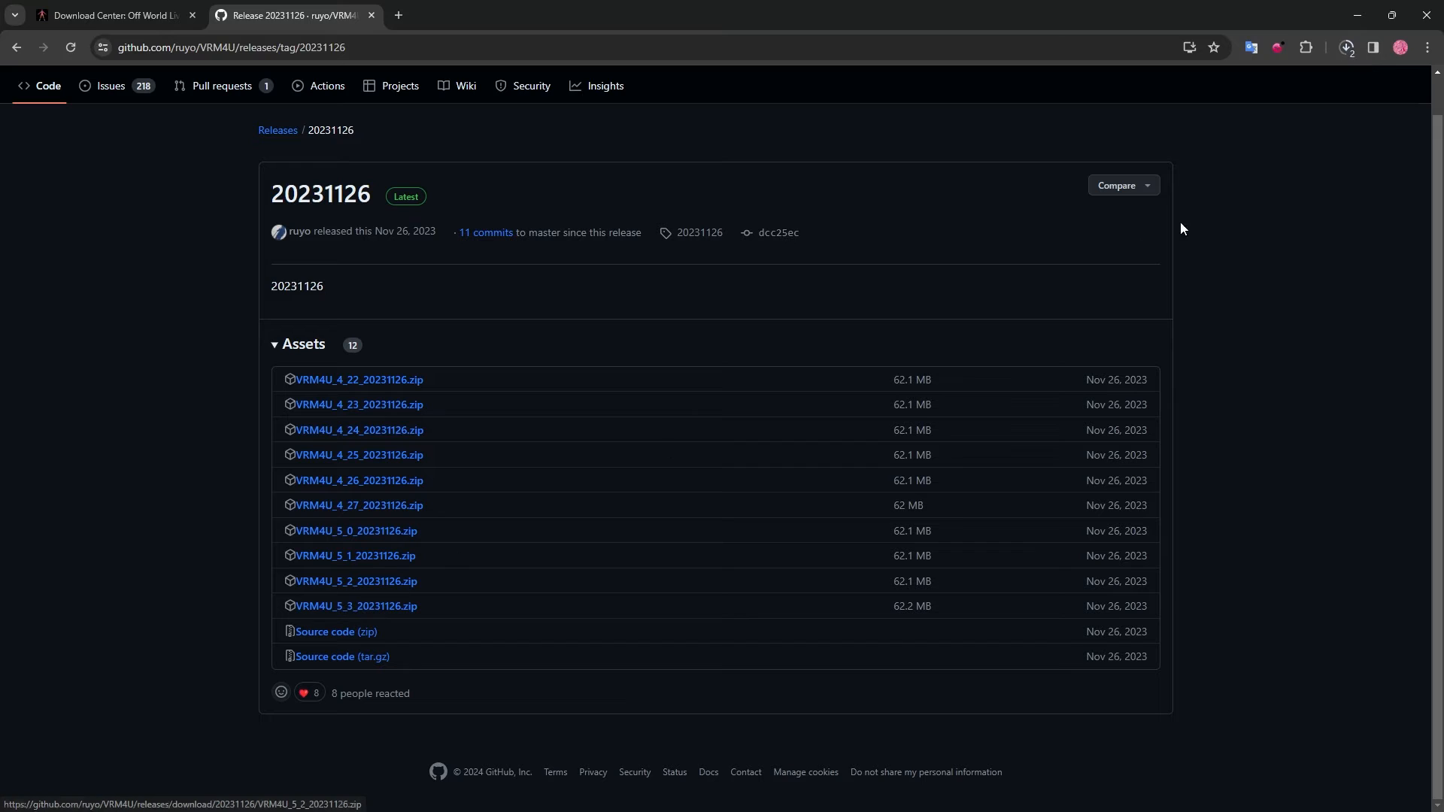
mouse_move(1211, 223)
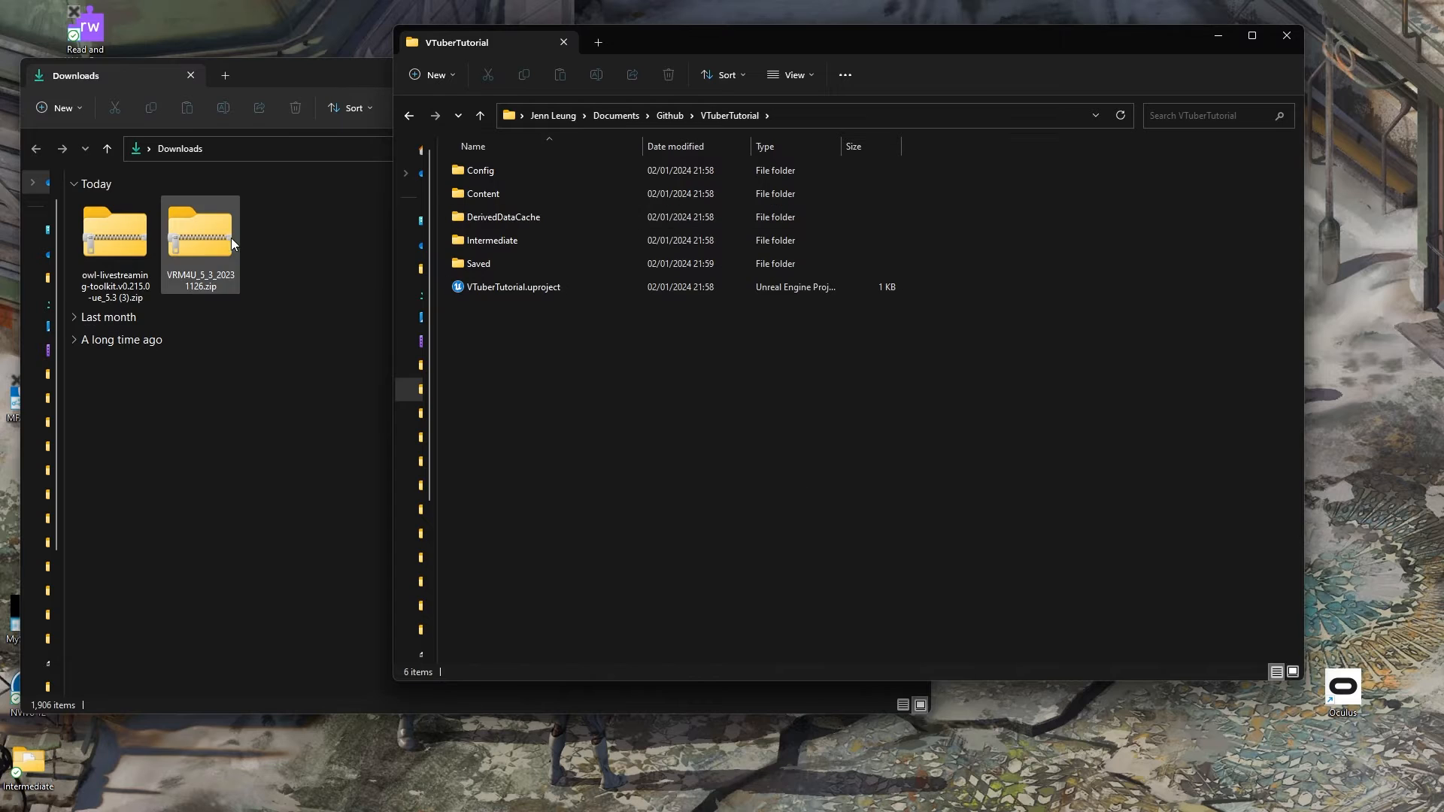
Step: Extract VRM4U_5_3_20231126.zip into the Downloads folder
click(496, 107)
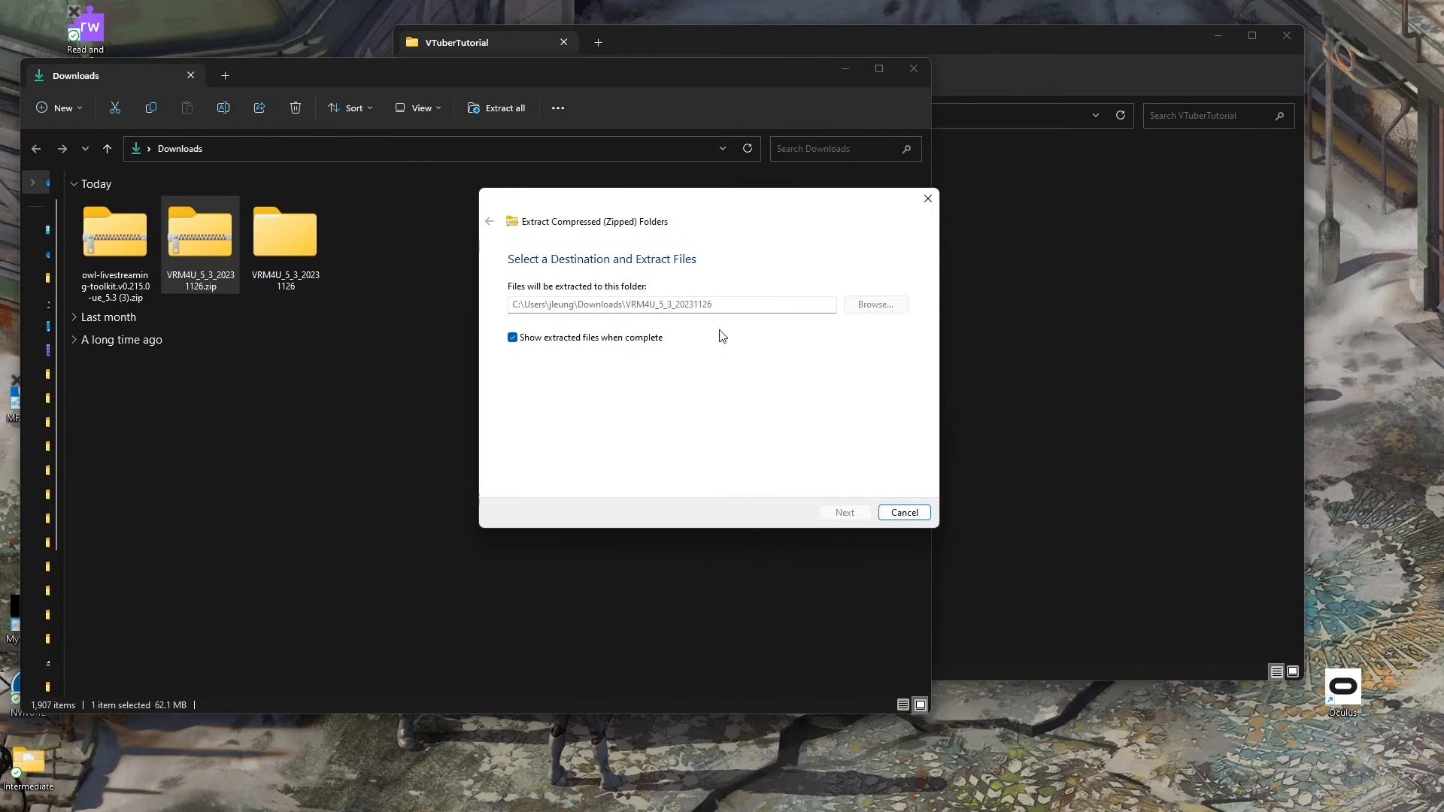
click(842, 513)
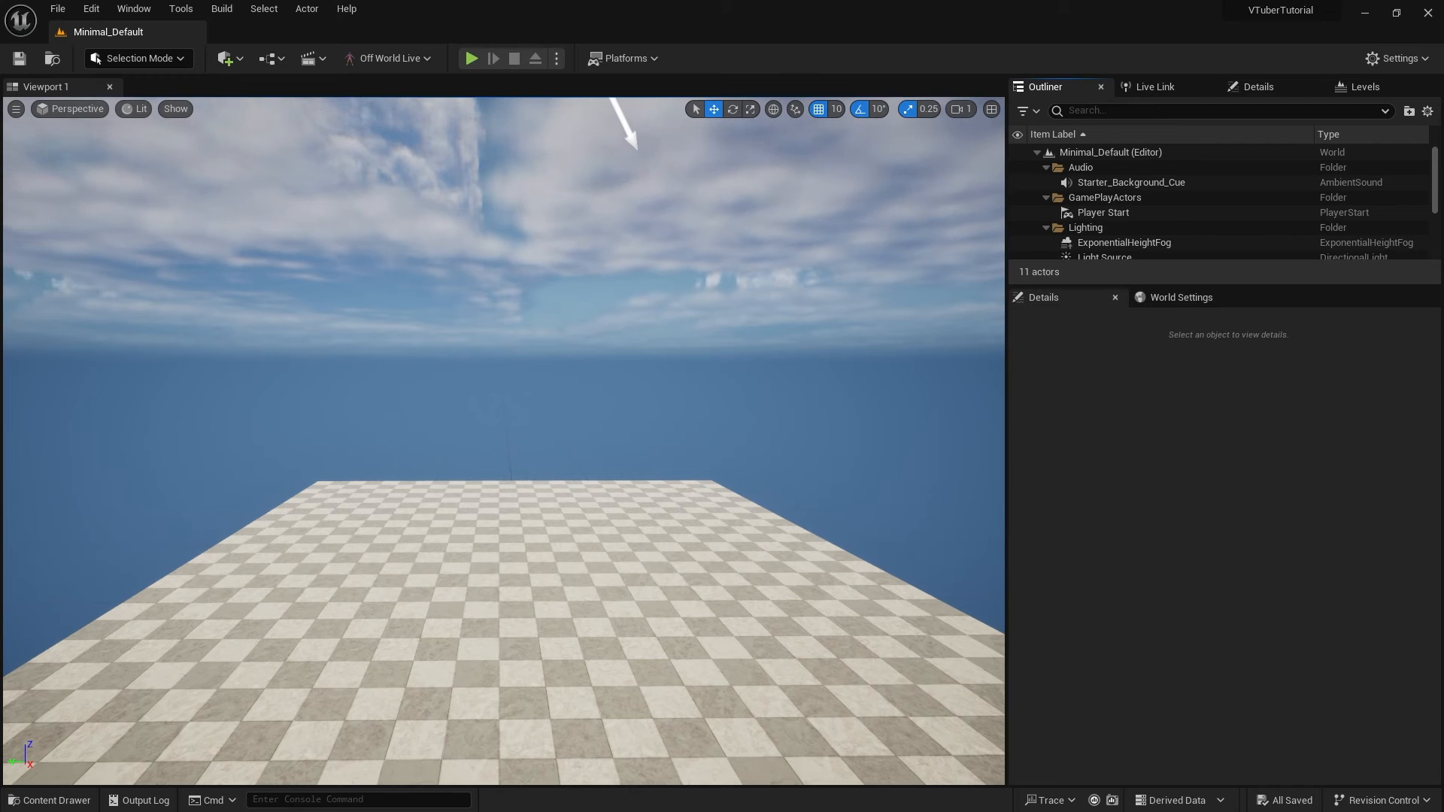
Step: In Plugins, search 'vrm' and enable VRM4U, then search 'off world' to verify the toolkit
click(90, 9)
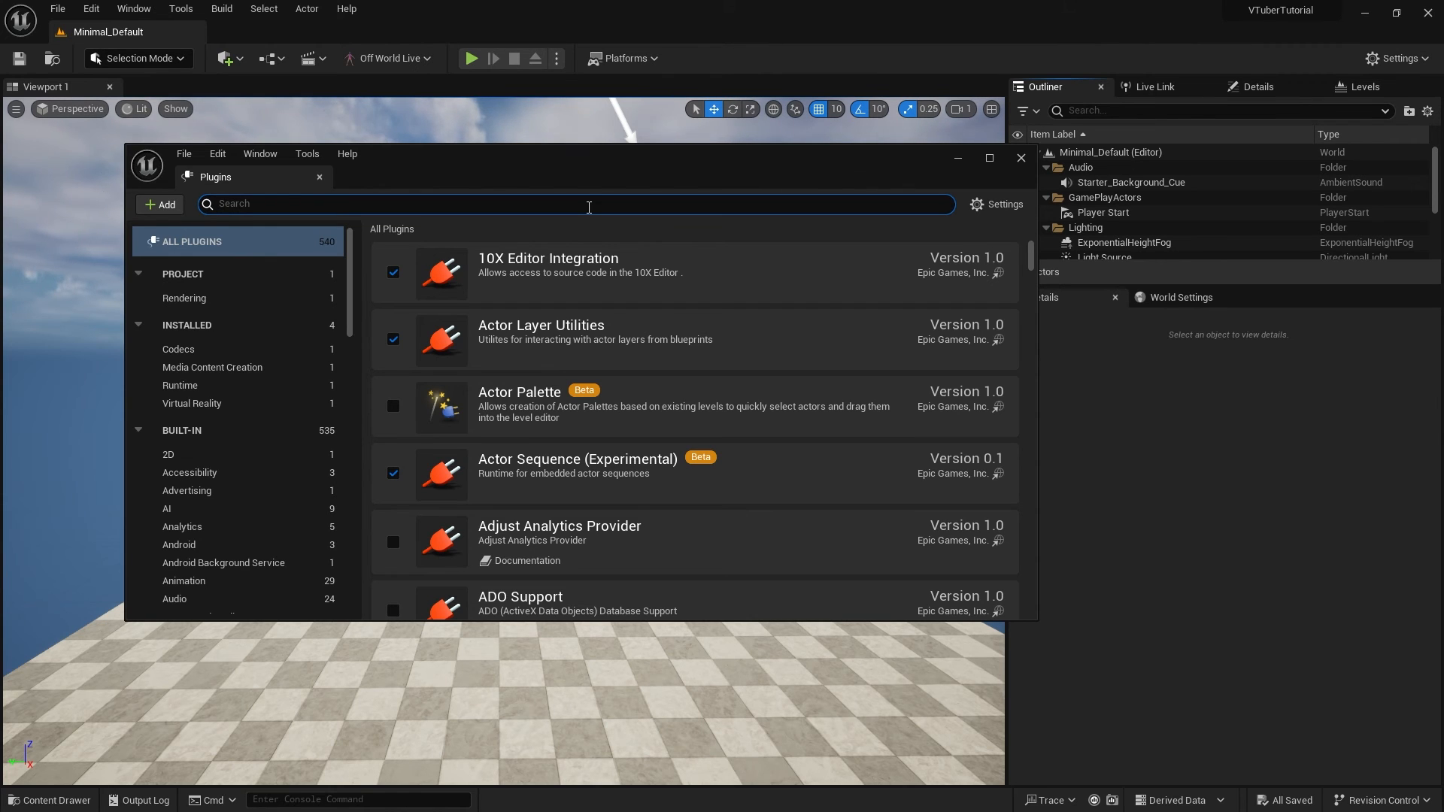
text(vrm)
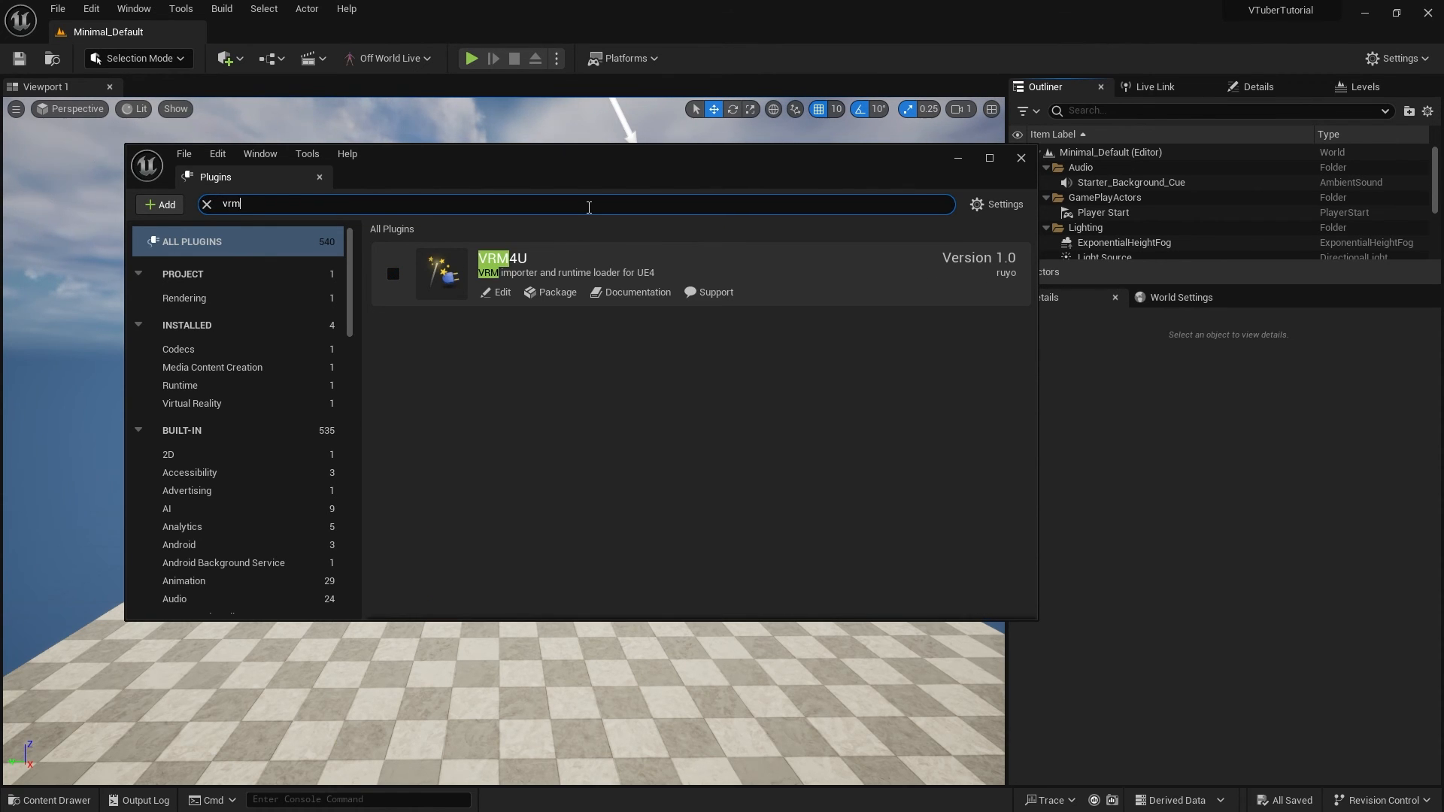
click(393, 275)
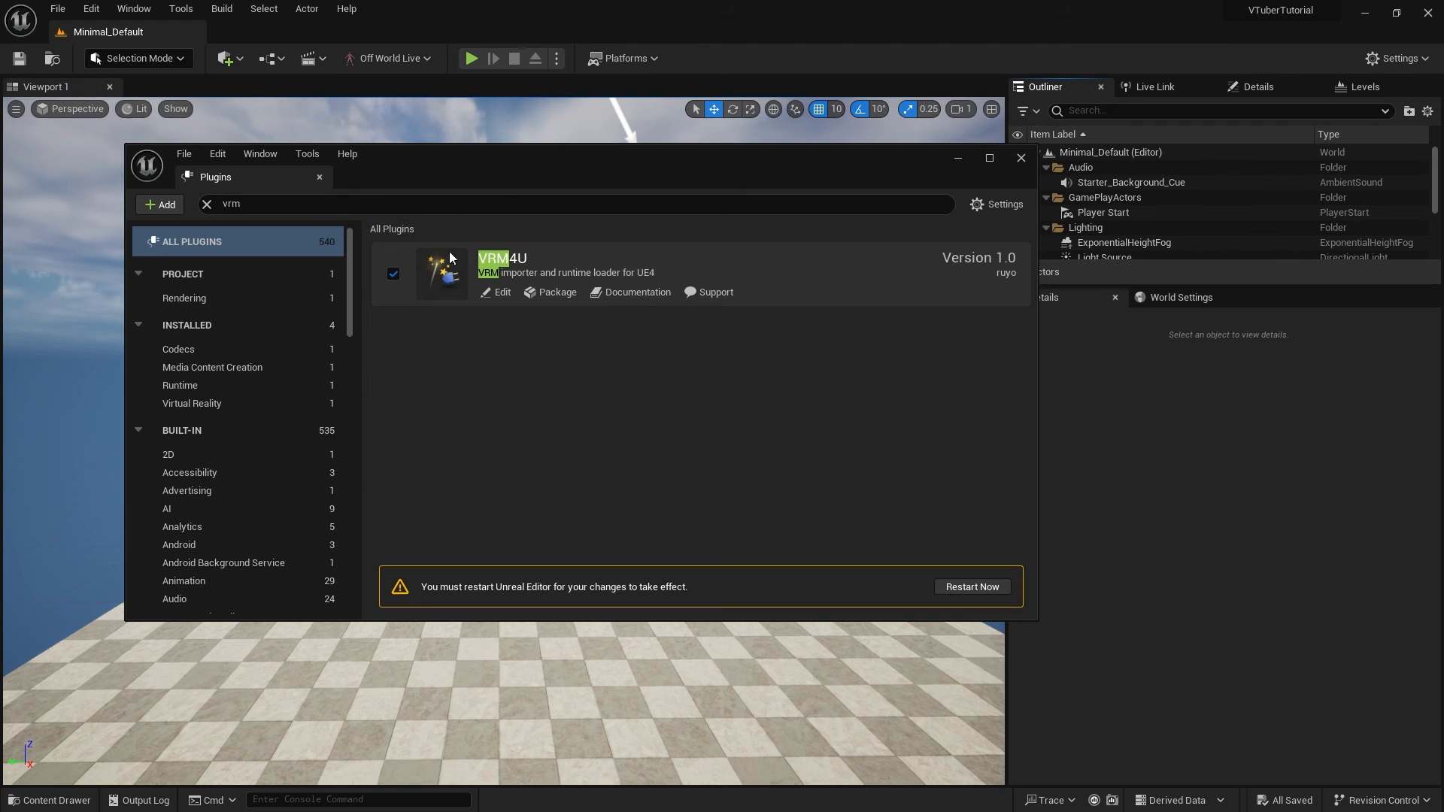
text(ow)
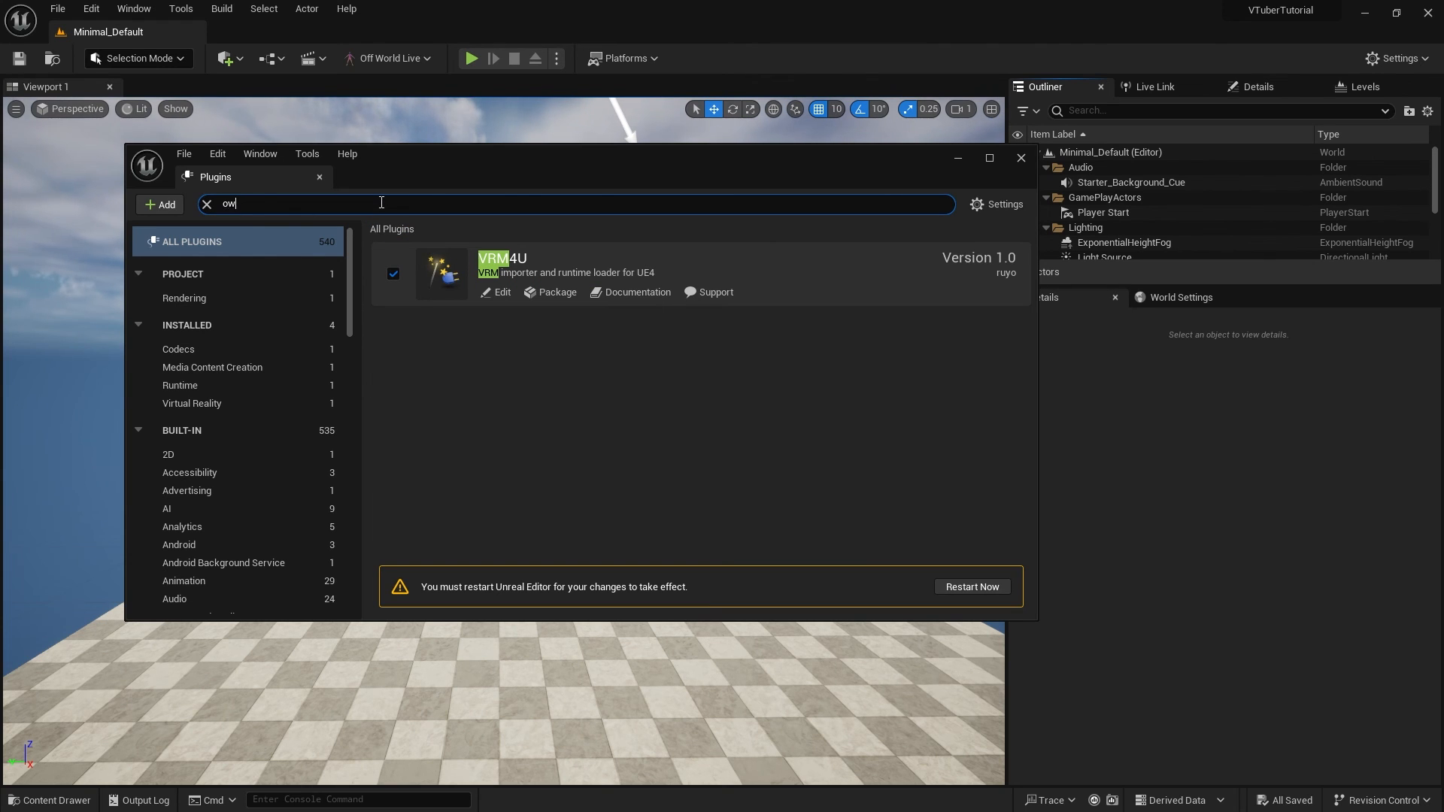
key(Backspace)
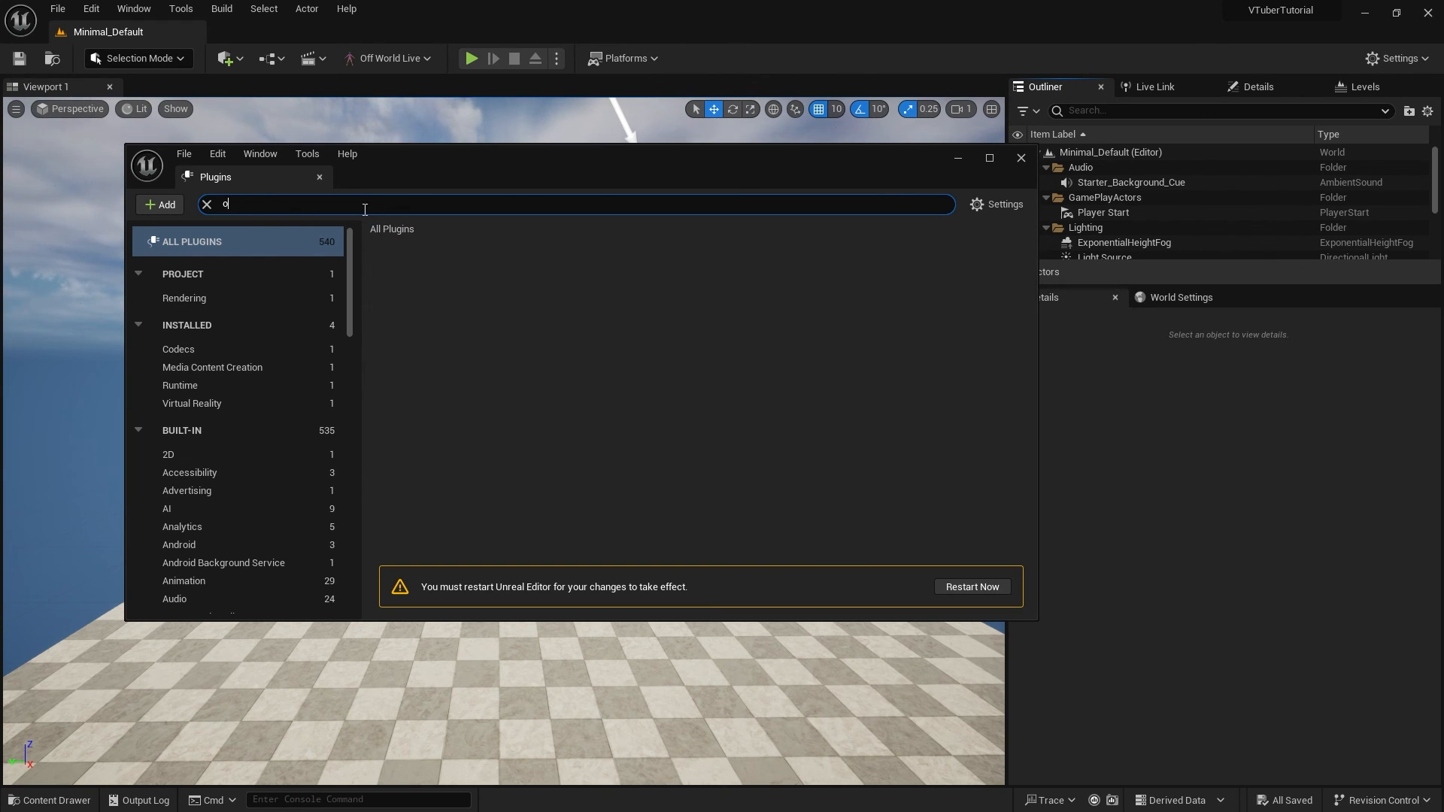
text(ff world)
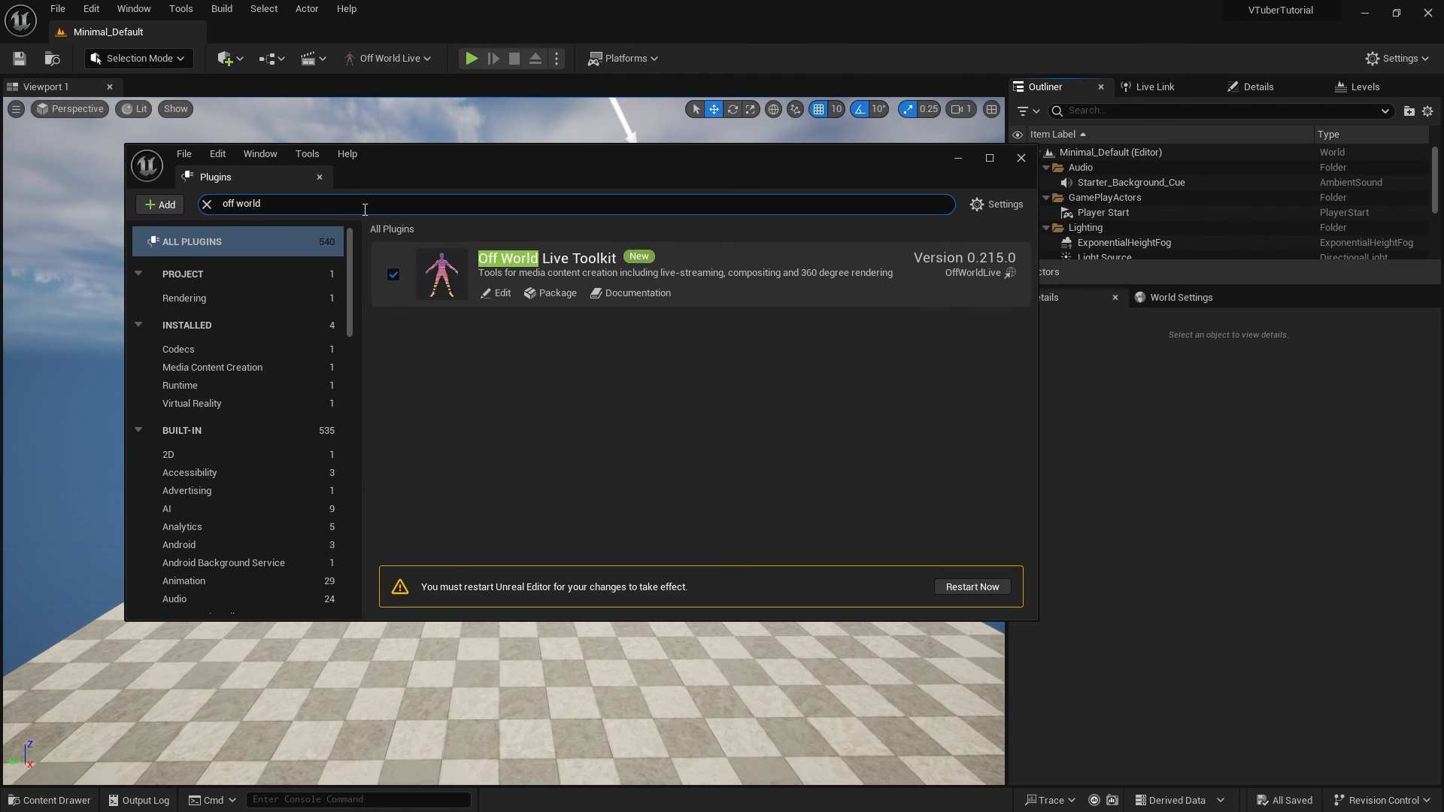